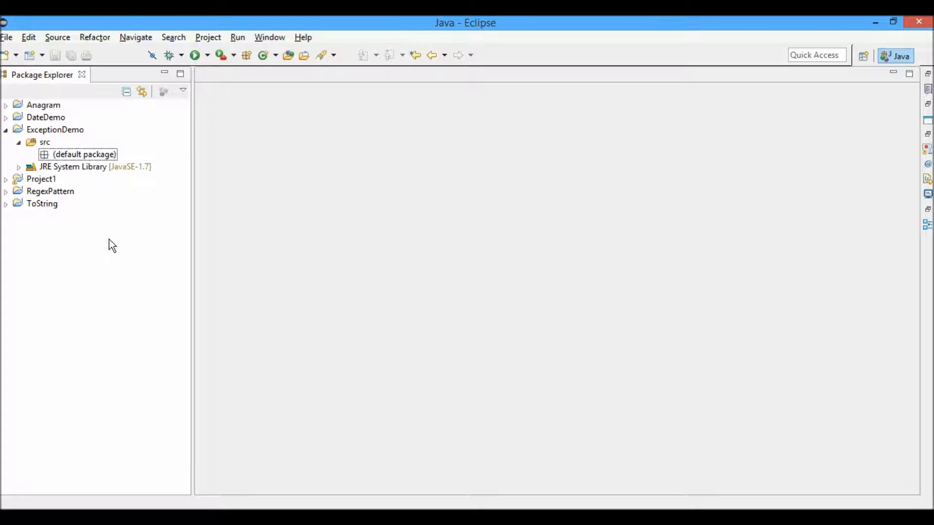
Add an AgeValidationException class to the default package under ExceptionDemo/src
left_click(55, 130)
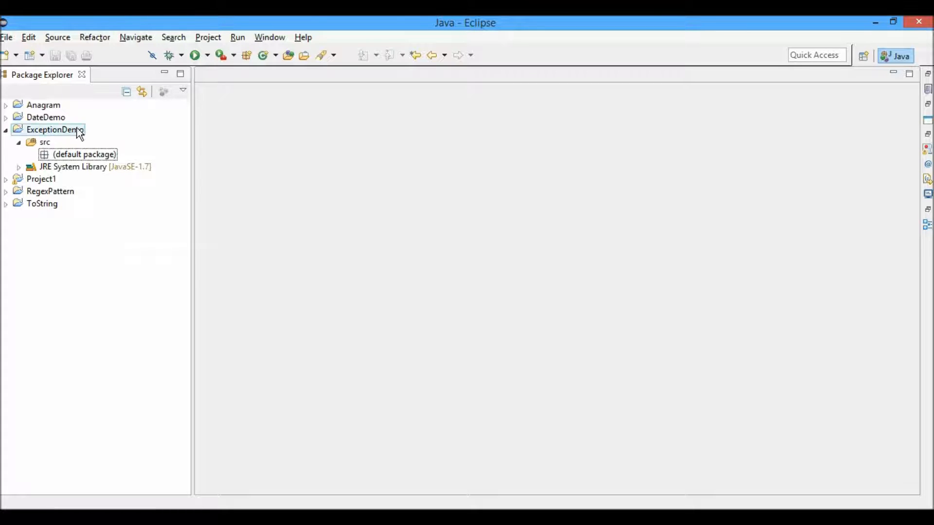
left_click(55, 129)
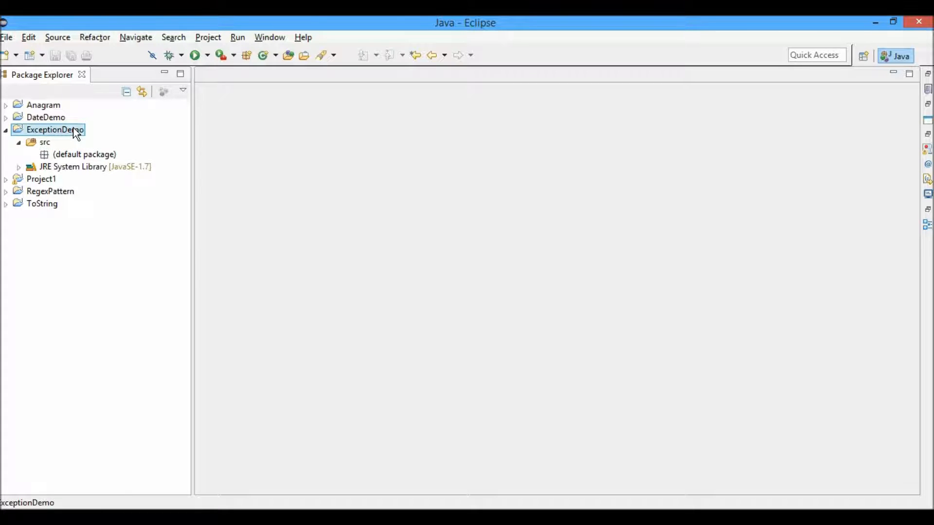
left_click(84, 155)
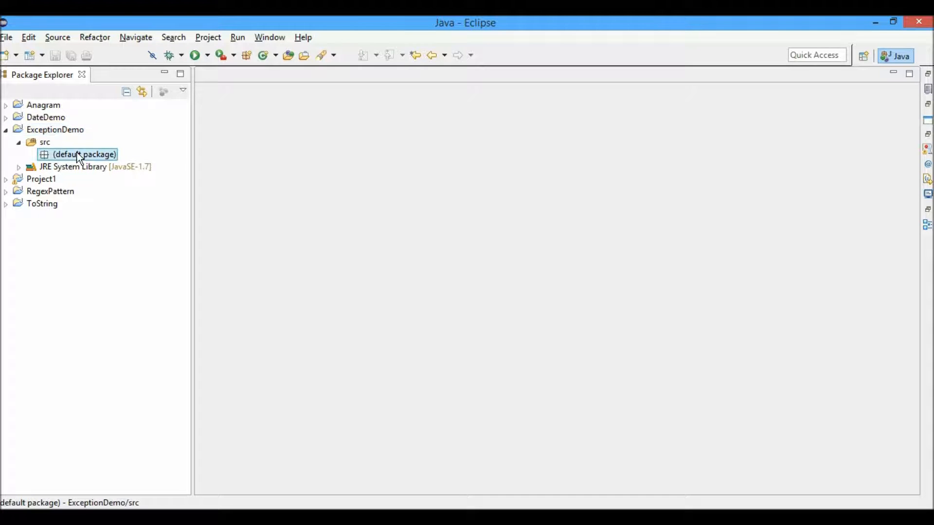
right_click(83, 155)
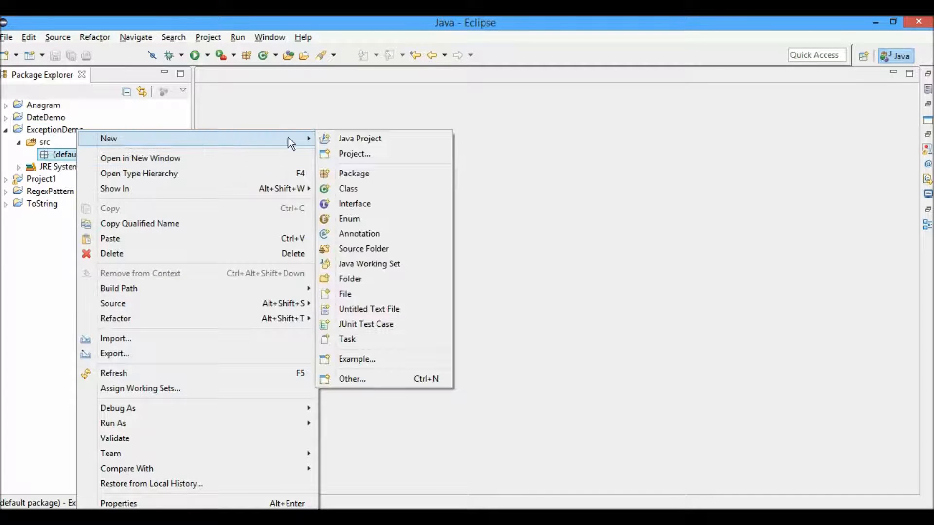
mouse_move(348, 189)
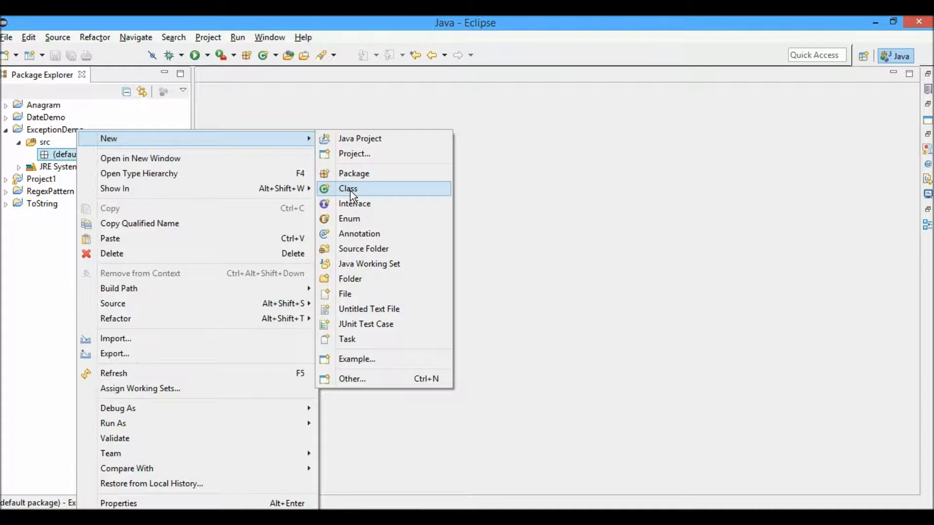
left_click(348, 188)
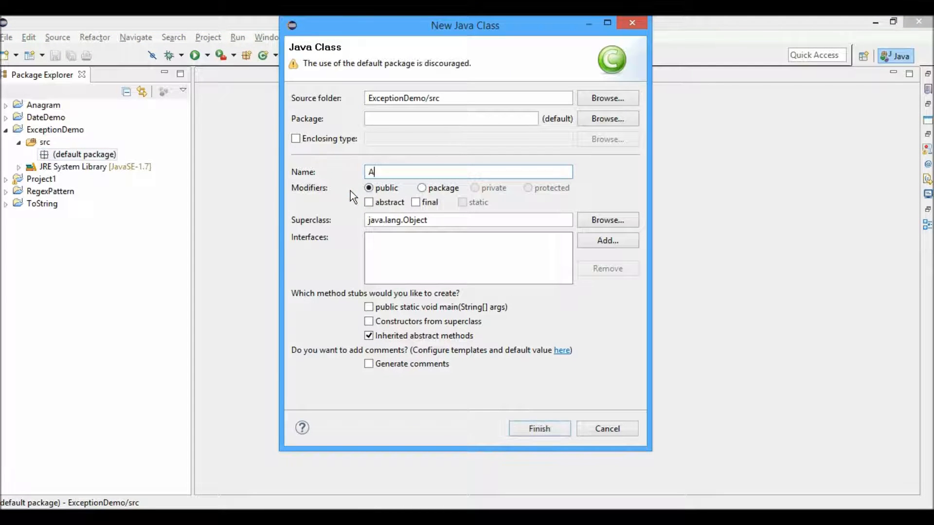
type("geValidat")
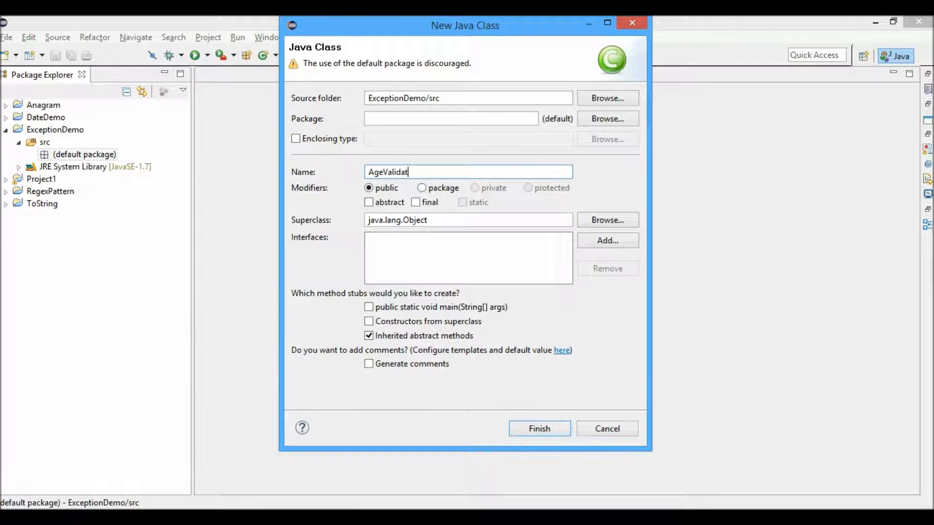
type("ionExcept")
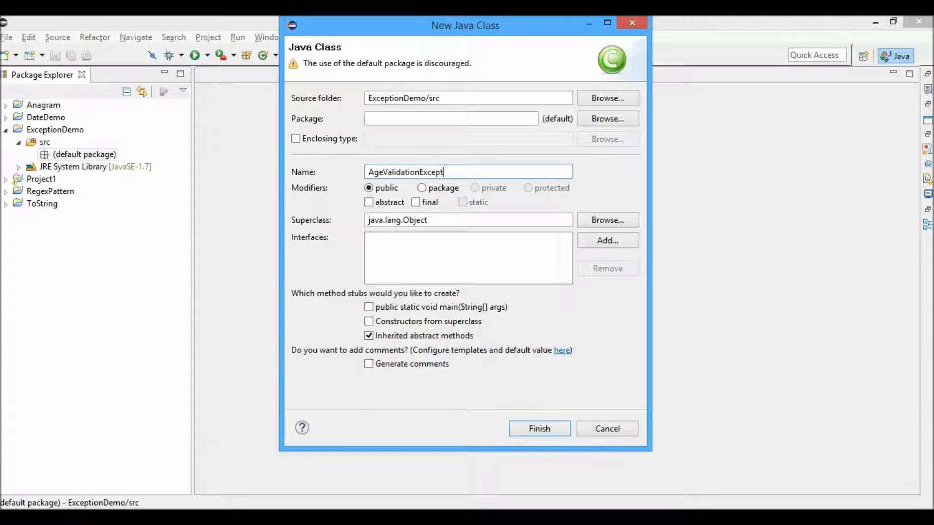
left_click(537, 428)
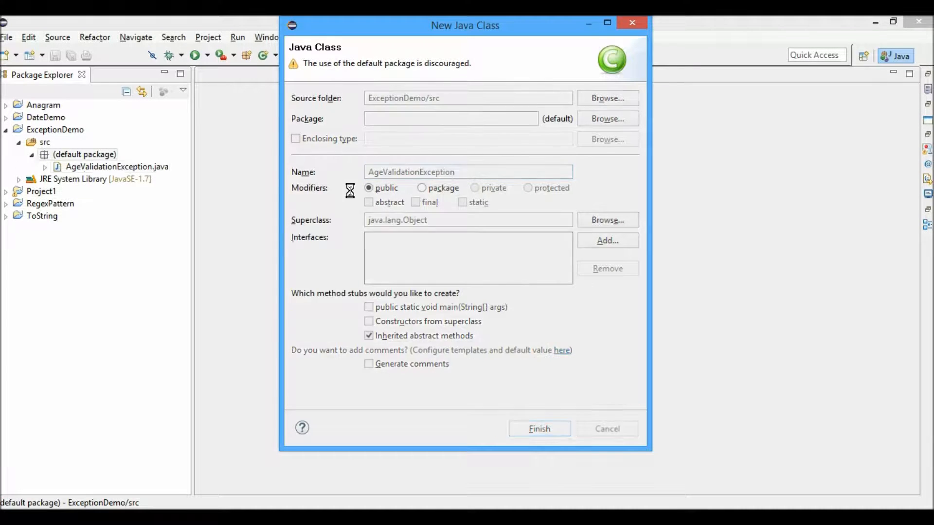
Make AgeValidationException extend Exception and save the file
left_click(538, 429)
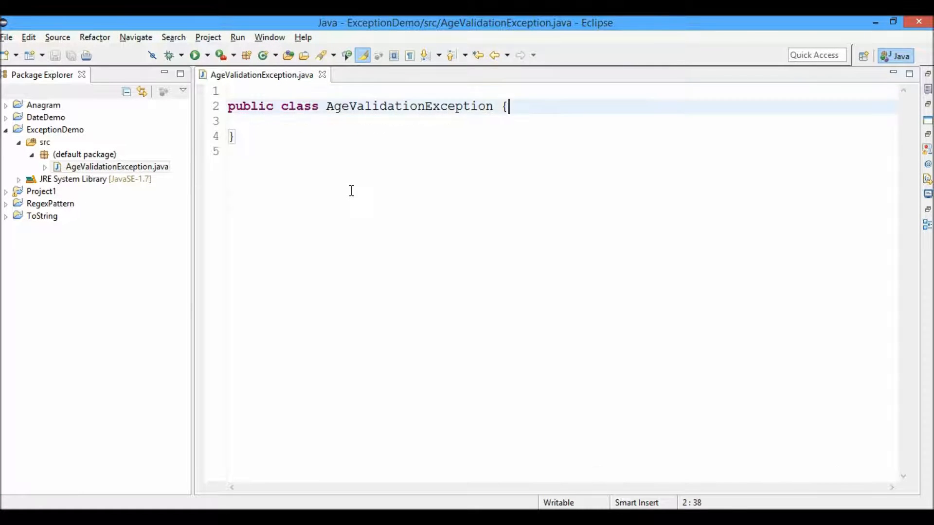
key("Enter")
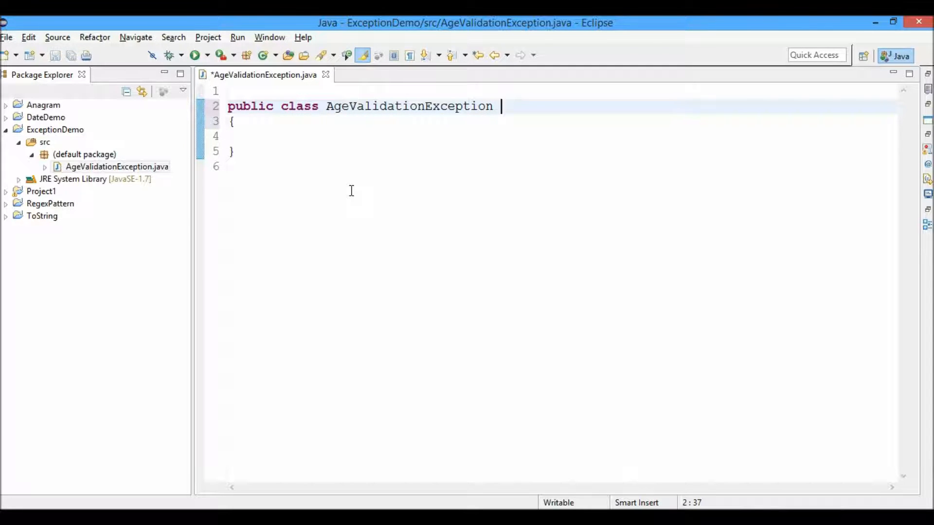
key("ctrl+s")
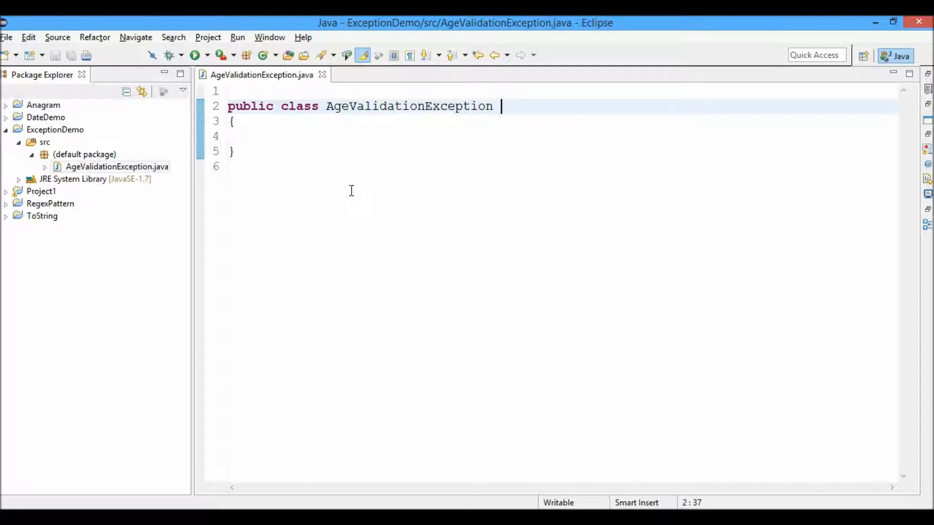
type("e")
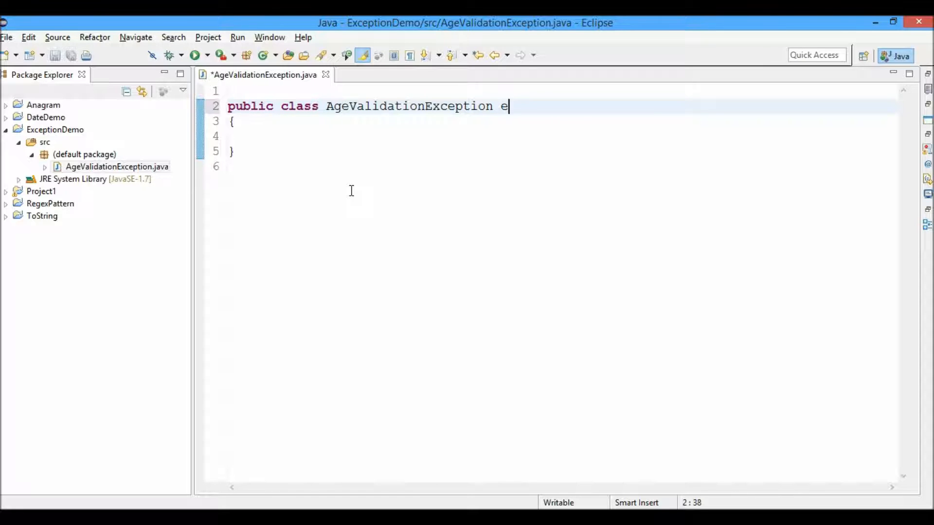
type("xtends")
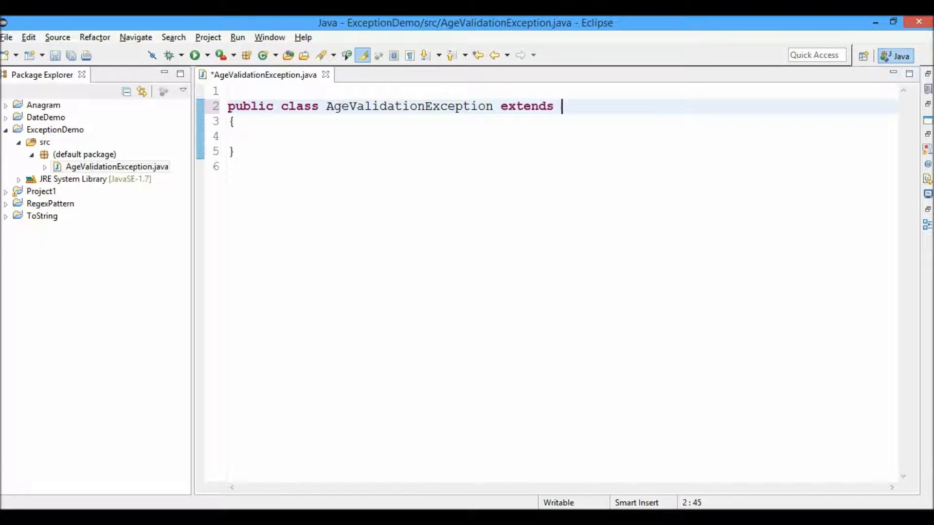
type("Exception")
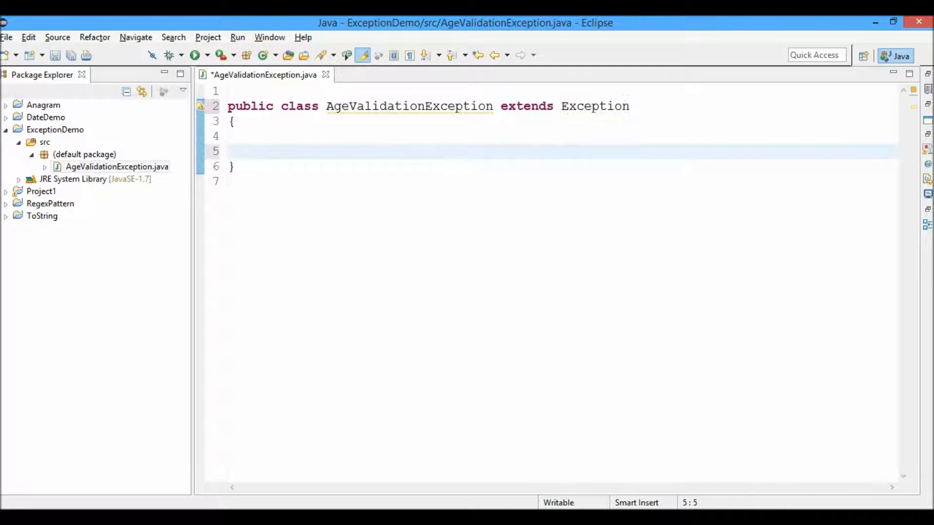
Add a constructor taking String message that calls super(message)
key("ctrl+space")
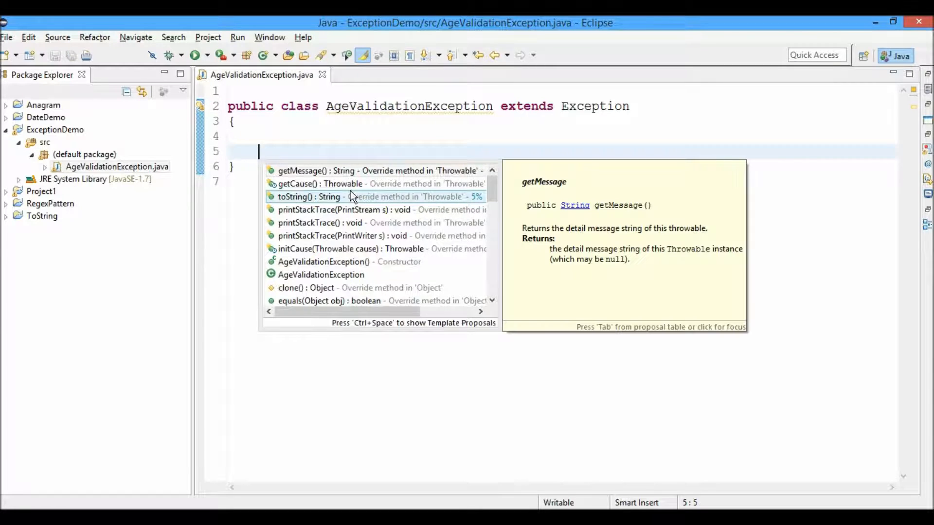
type("AgeValidationException() {")
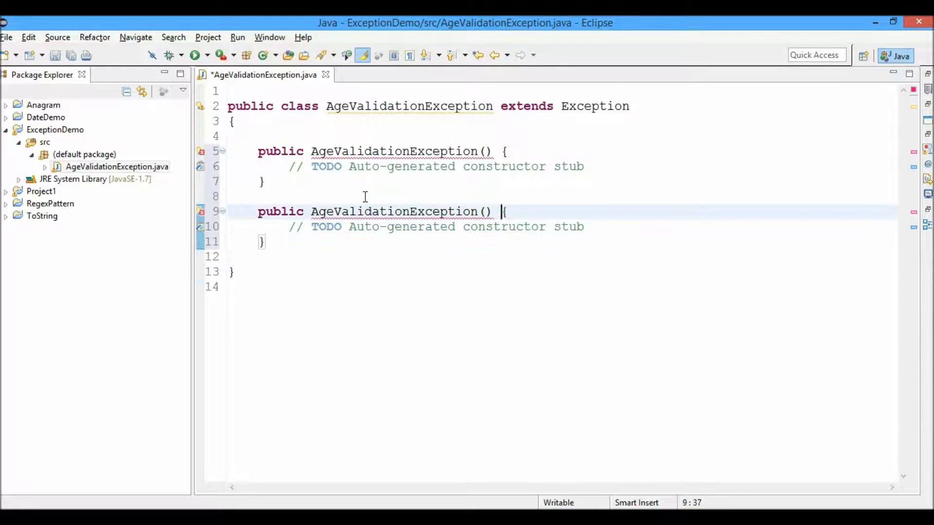
type("String me")
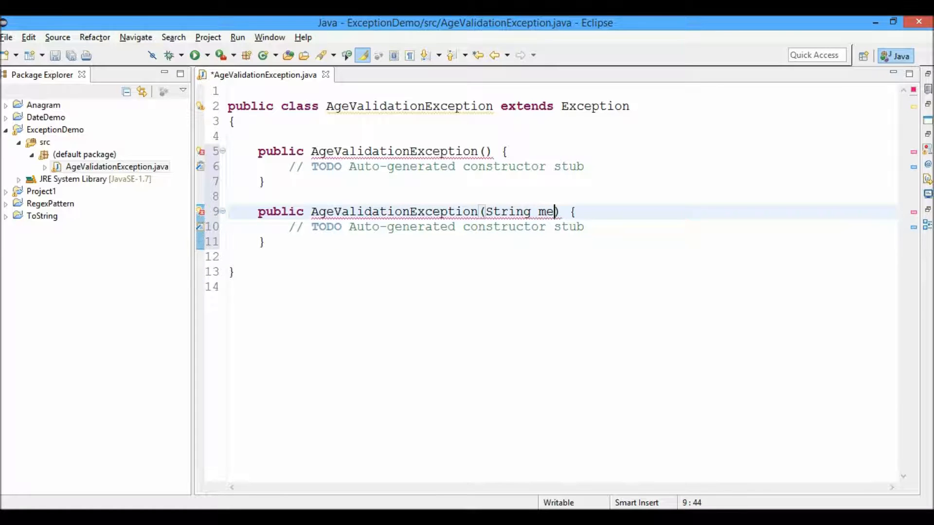
type("ssage")
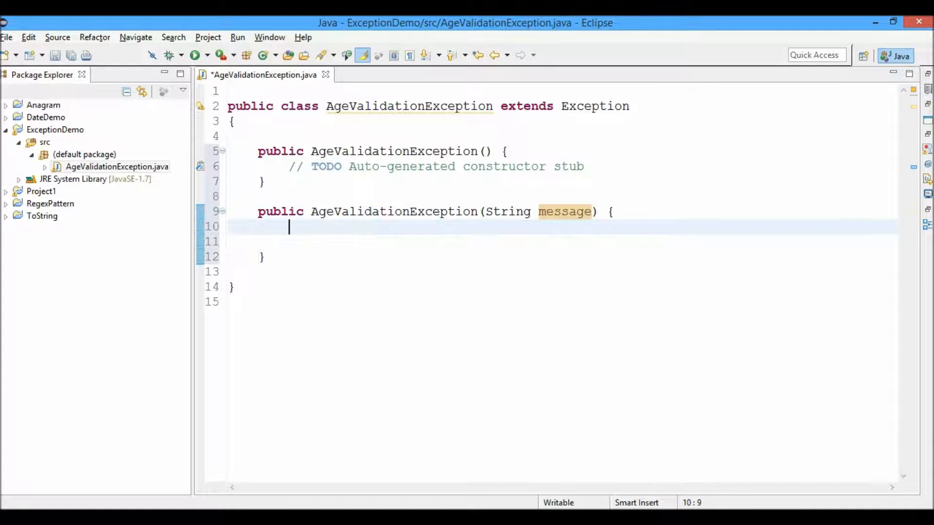
type("super")
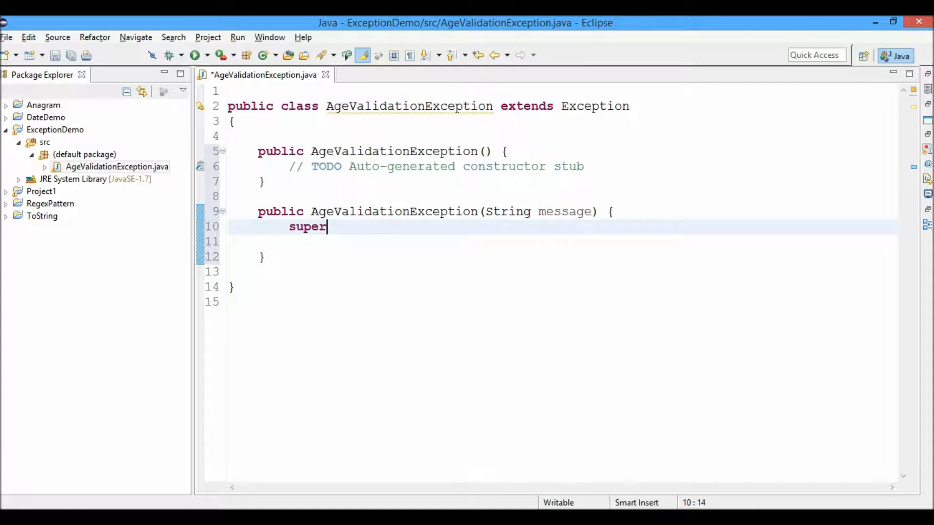
key("ctrl+space")
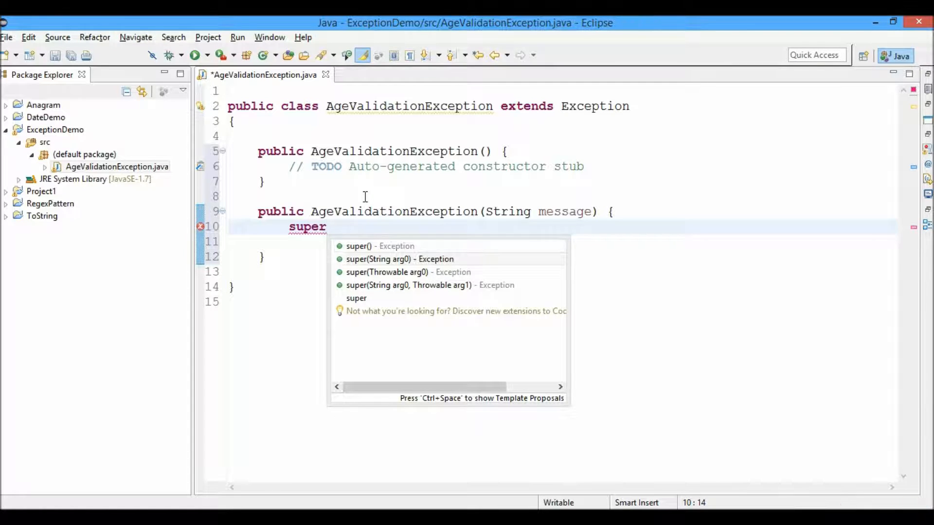
type("(message);")
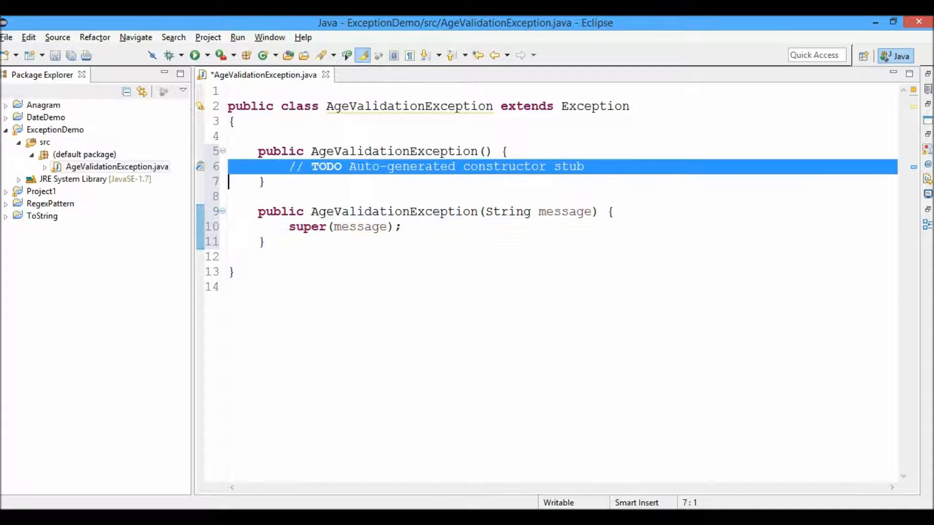
Add constructors passing a throwable, then message plus throwable, to super
type("sup")
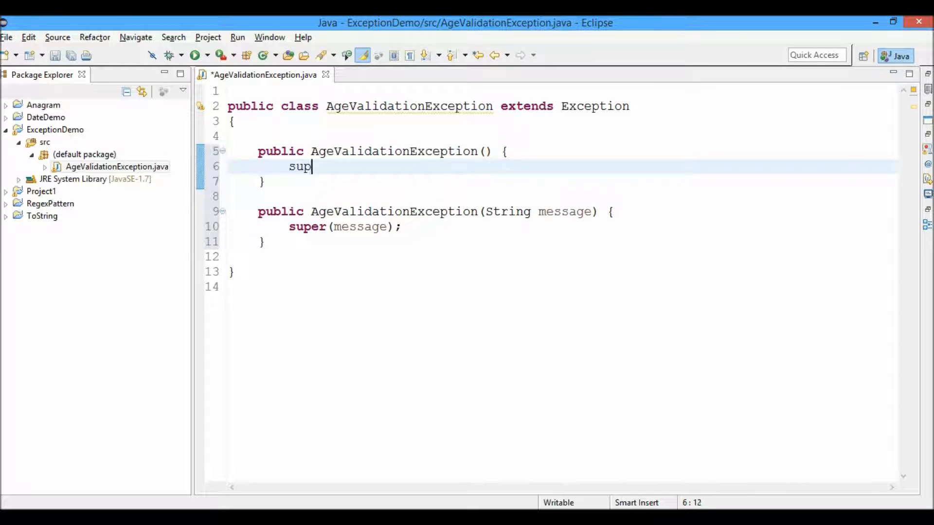
type("er();")
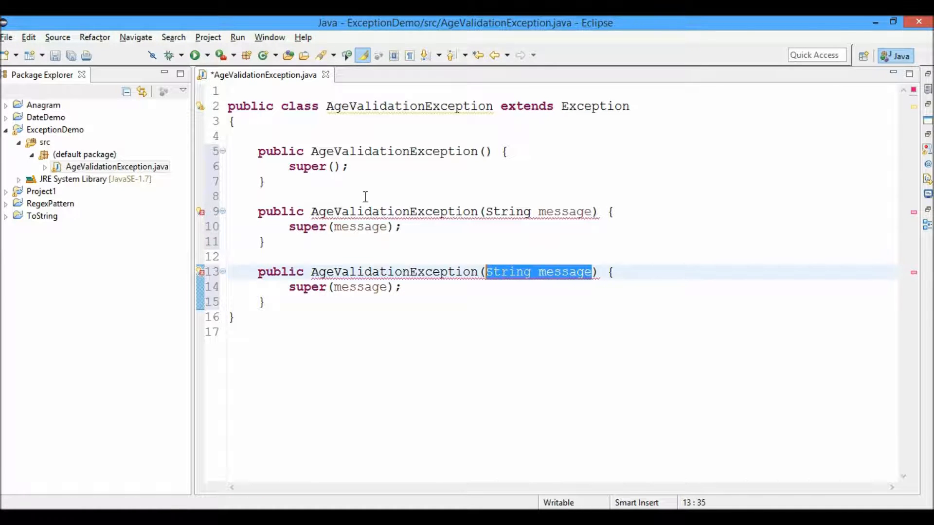
type("throwabl")
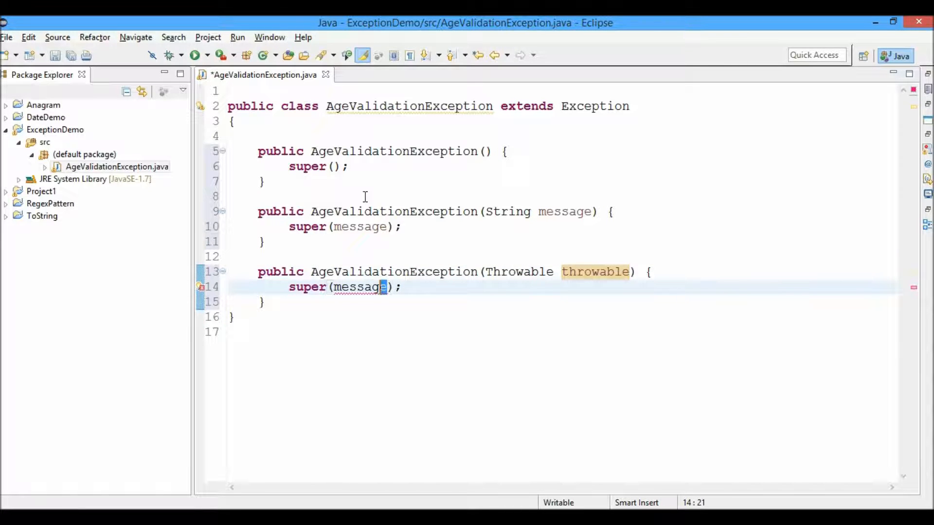
type("throwable")
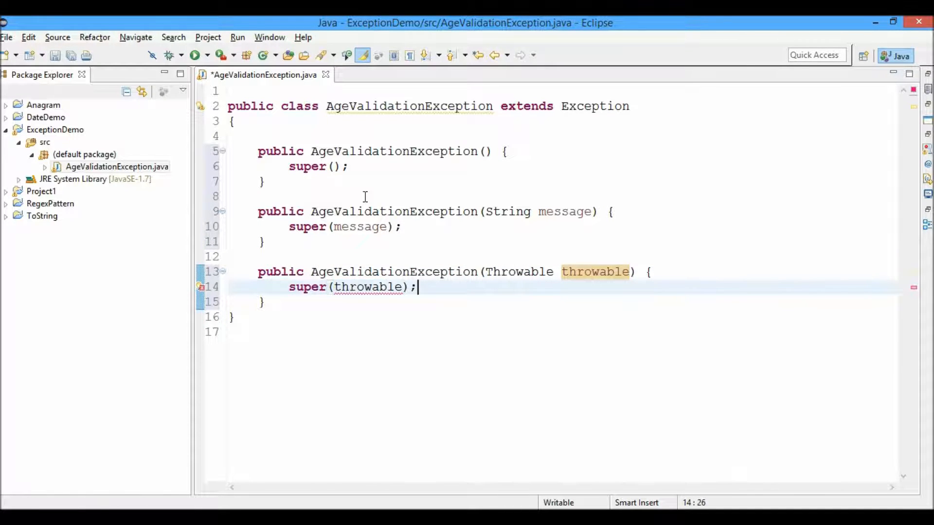
key("Enter")
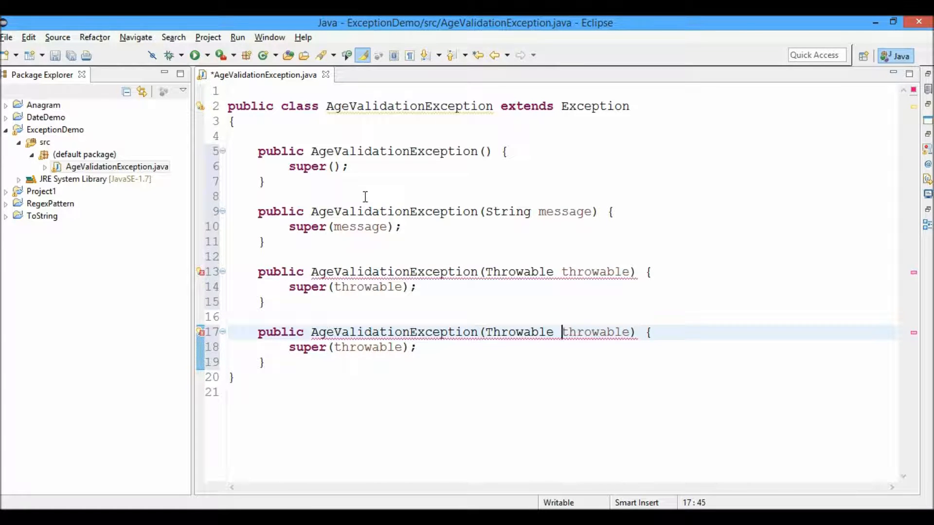
type("String message,")
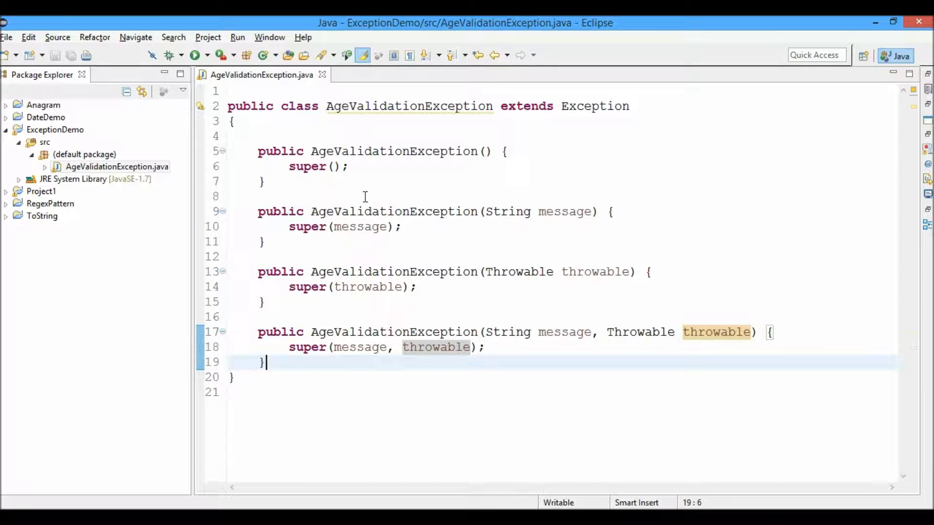
Create a User class in ExceptionDemo's default package
left_click(116, 167)
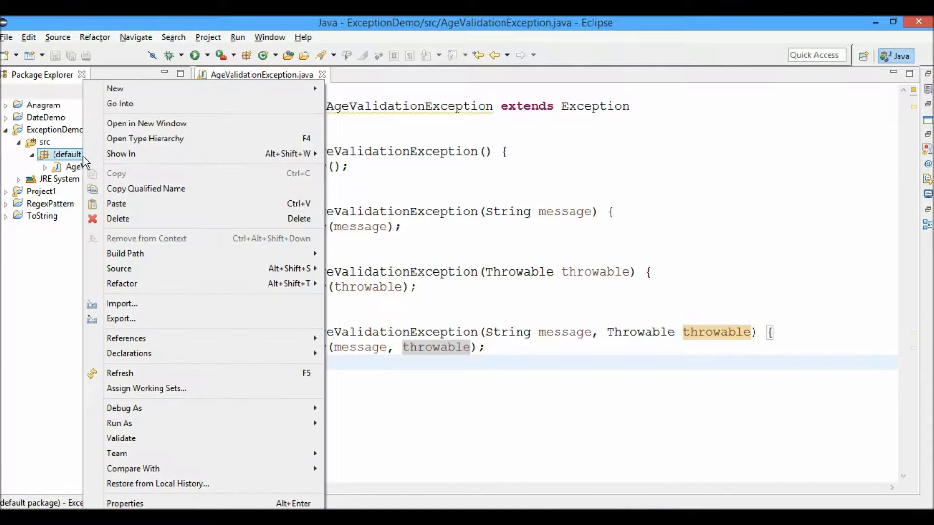
mouse_move(114, 88)
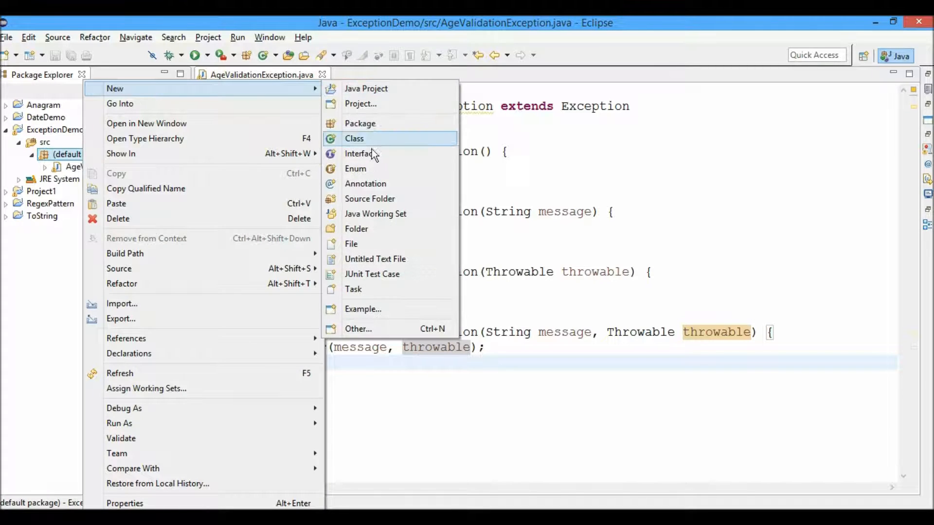
left_click(354, 138)
type("User")
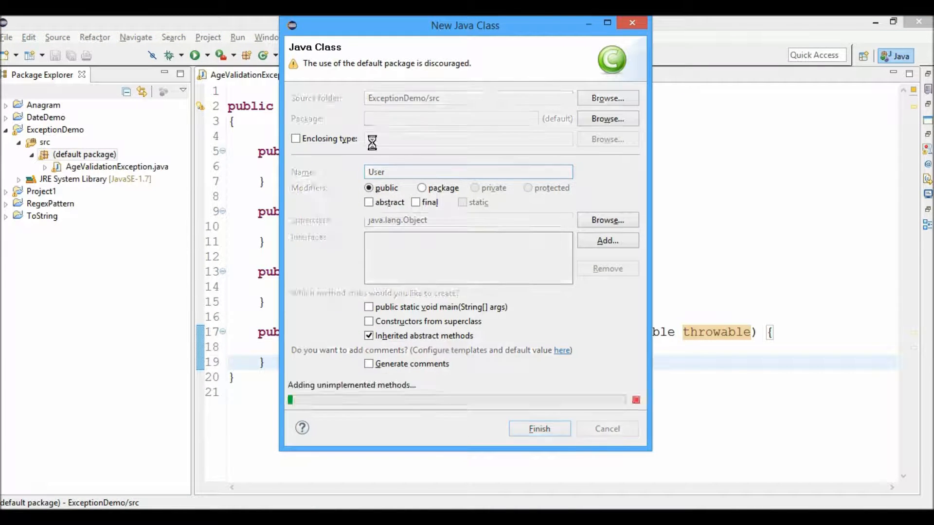
left_click(538, 428)
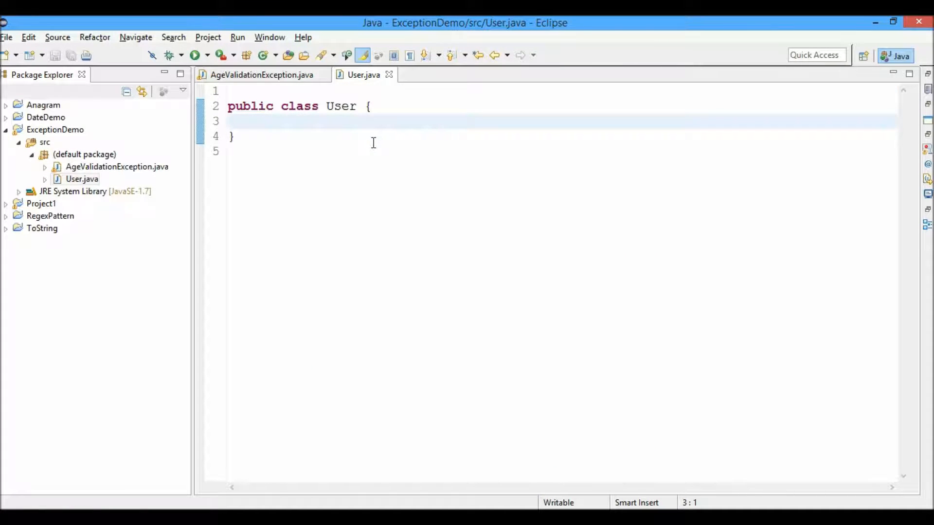
Declare the field 'private Integer age;' in User
type("pr")
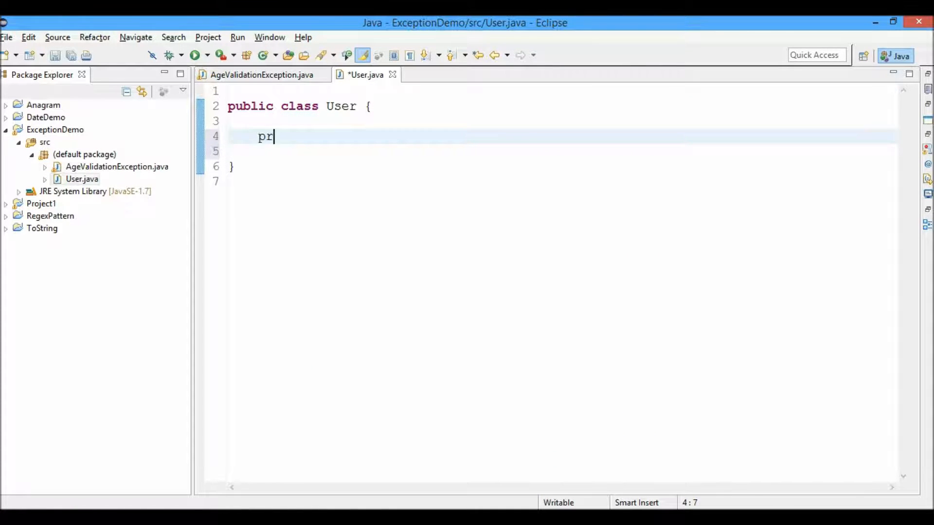
type("ivate I")
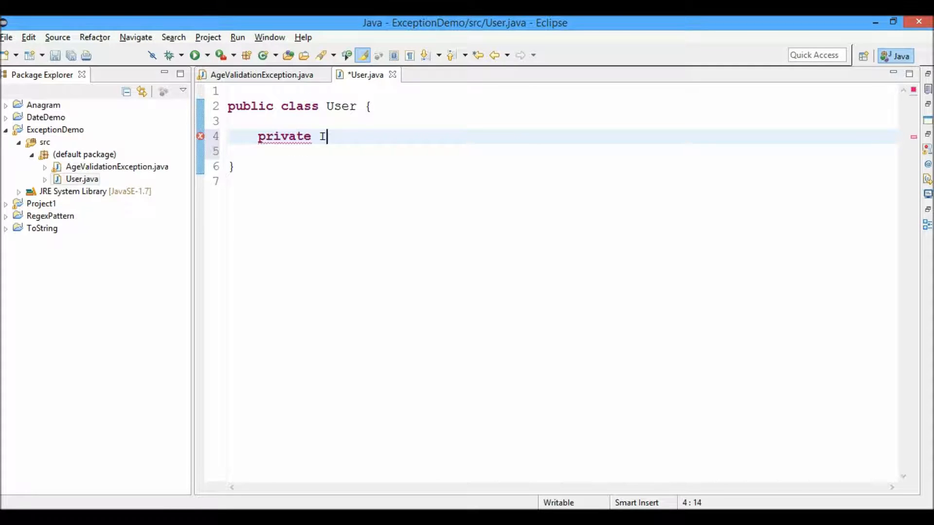
type("nteger age")
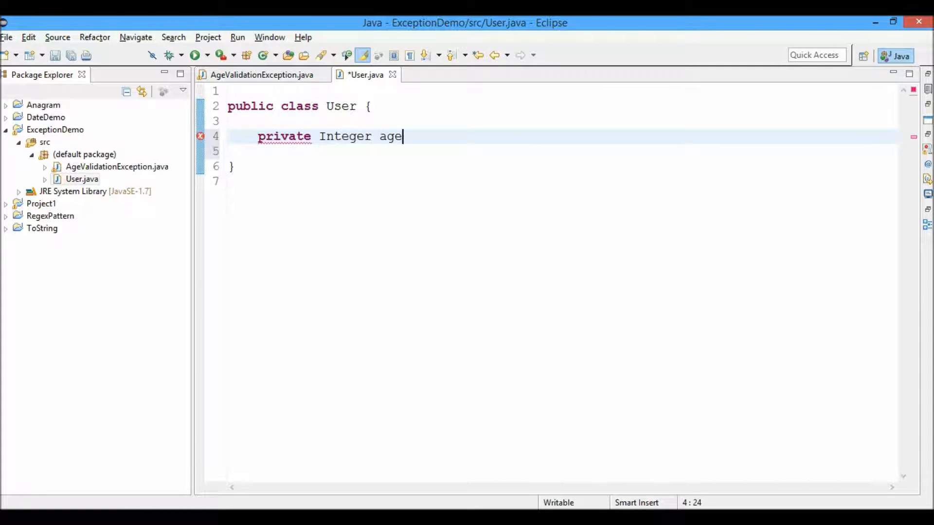
type(";")
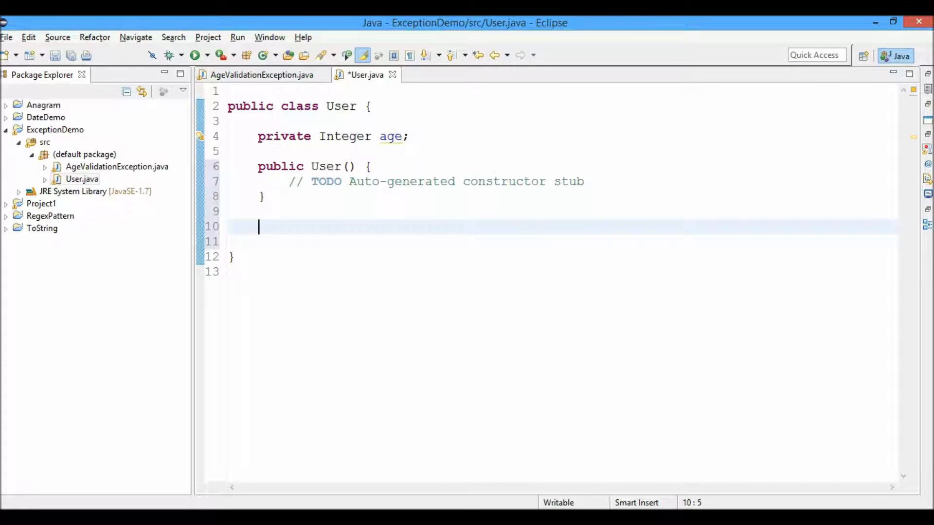
Generate an age-initialising constructor plus getAge and setAge for User, then save
left_click(57, 37)
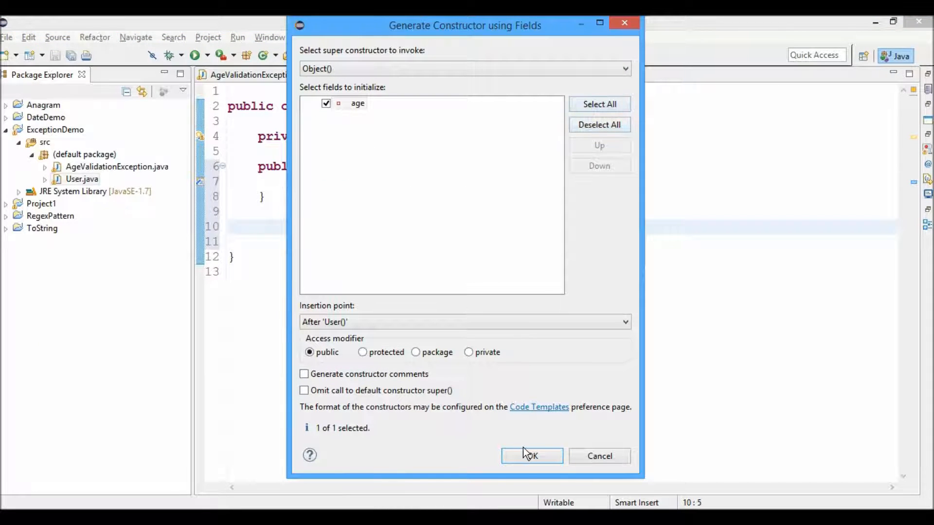
left_click(531, 456)
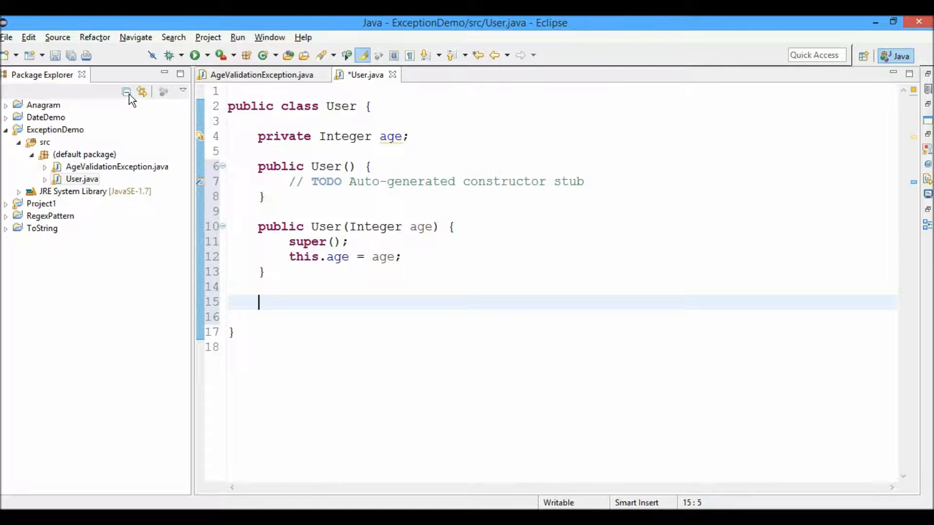
left_click(56, 37)
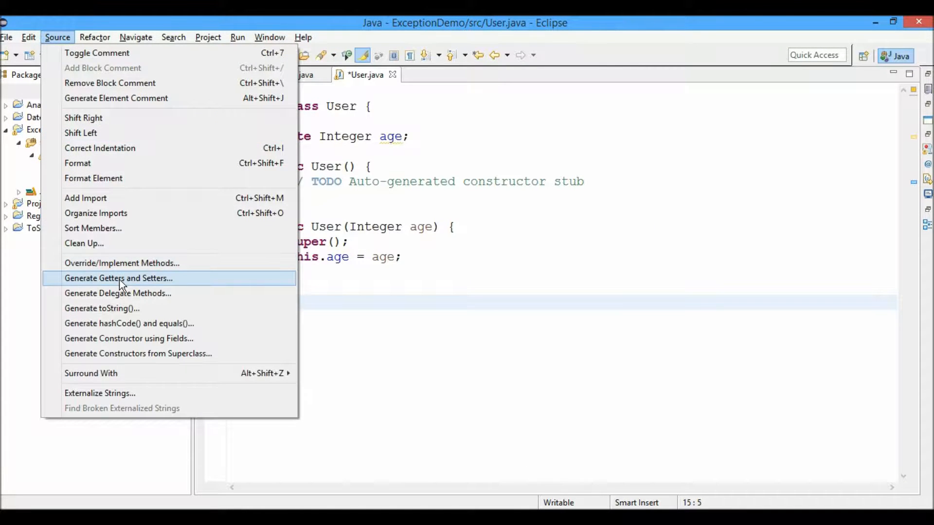
left_click(119, 278)
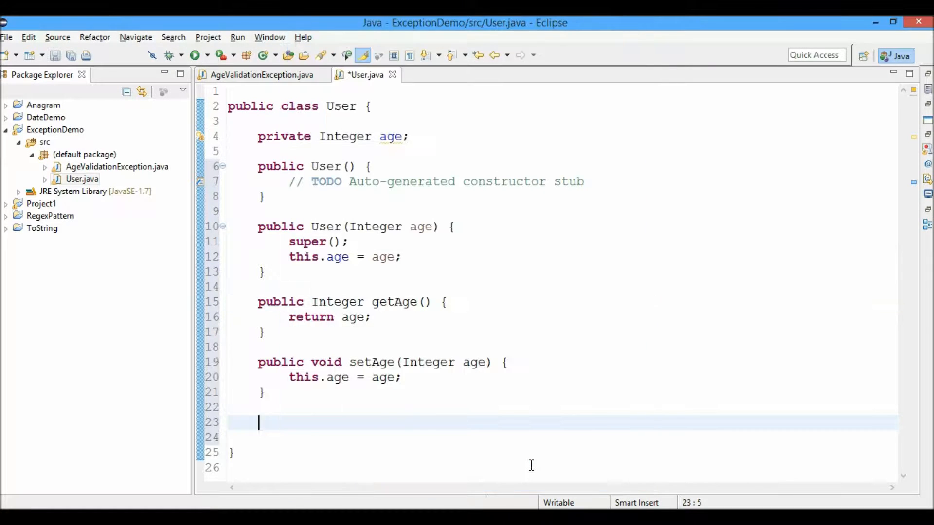
key("Backspace")
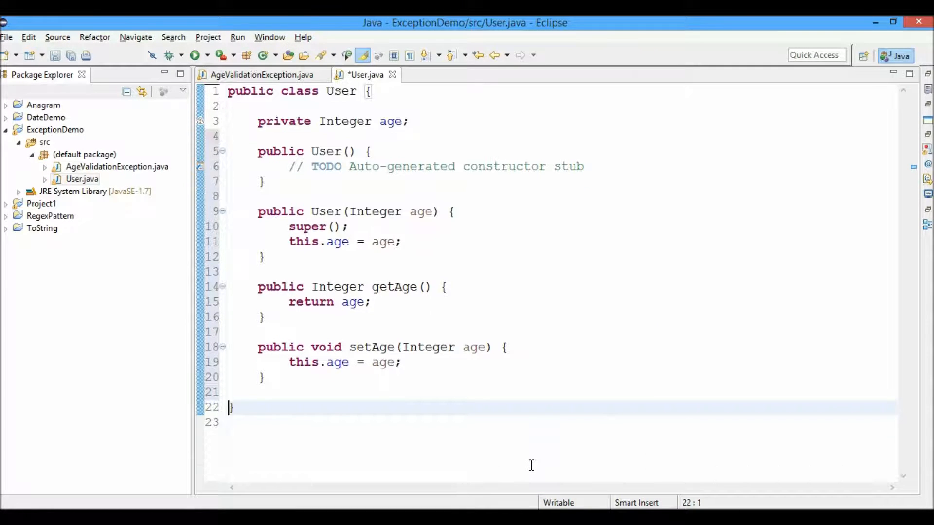
key("ctrl+s")
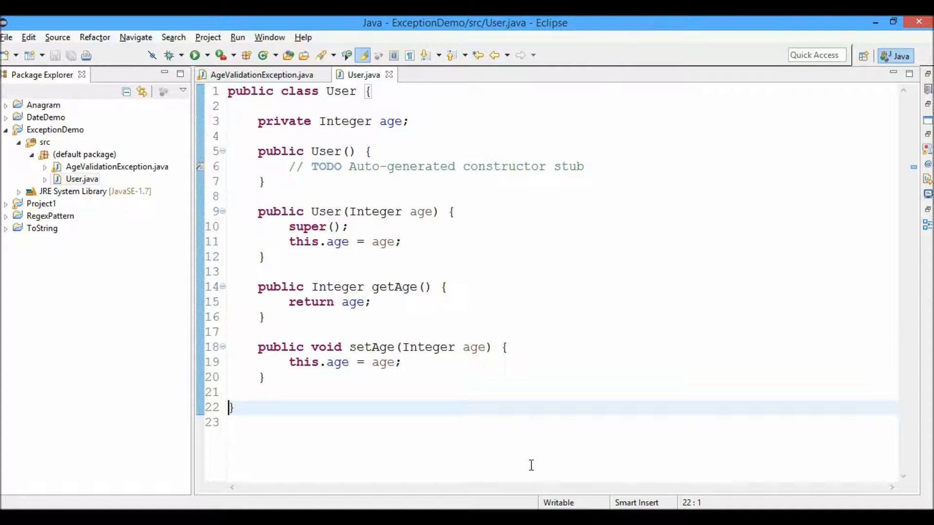
left_click(84, 154)
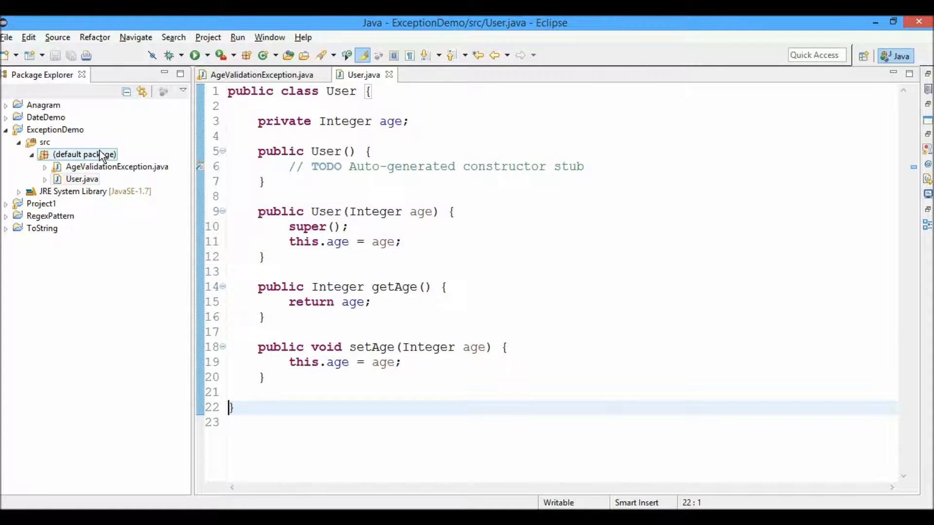
right_click(76, 154)
type("Votin")
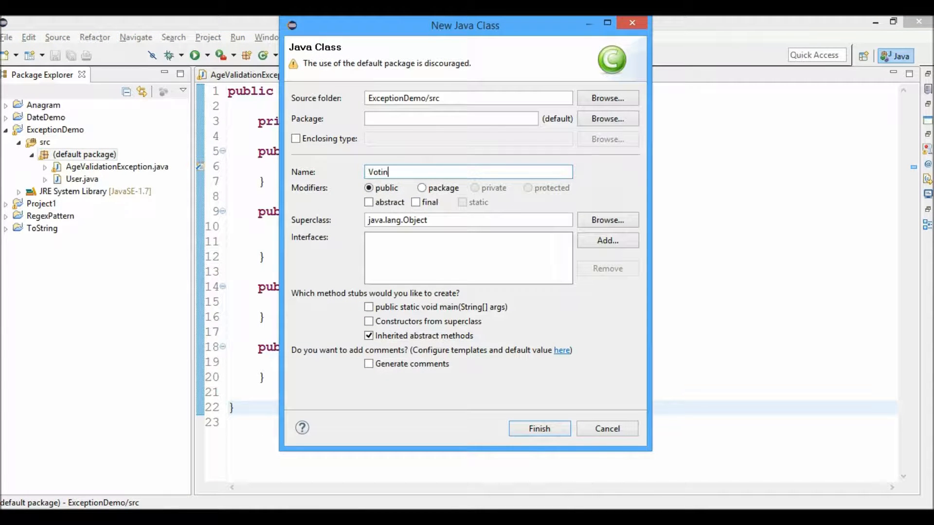
Create the Voting class with a public static void apply(User user) method and save
left_click(537, 428)
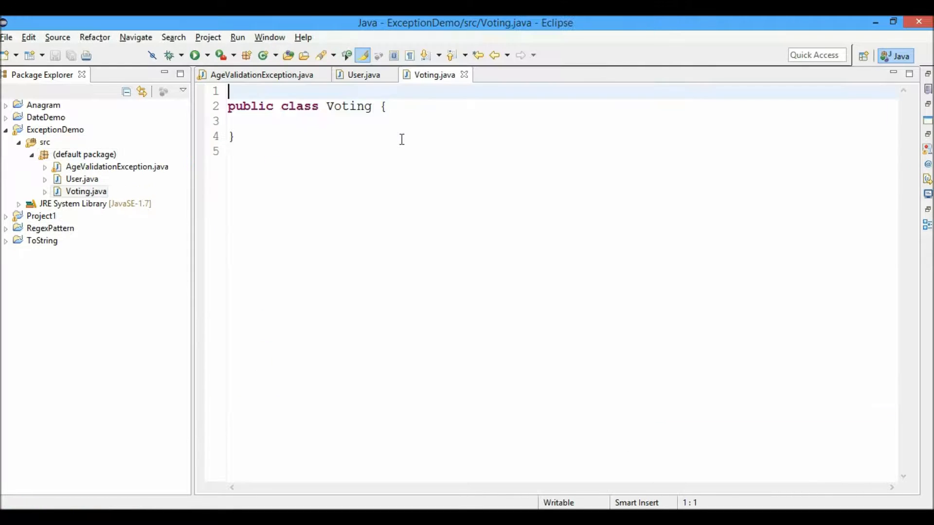
key("Enter")
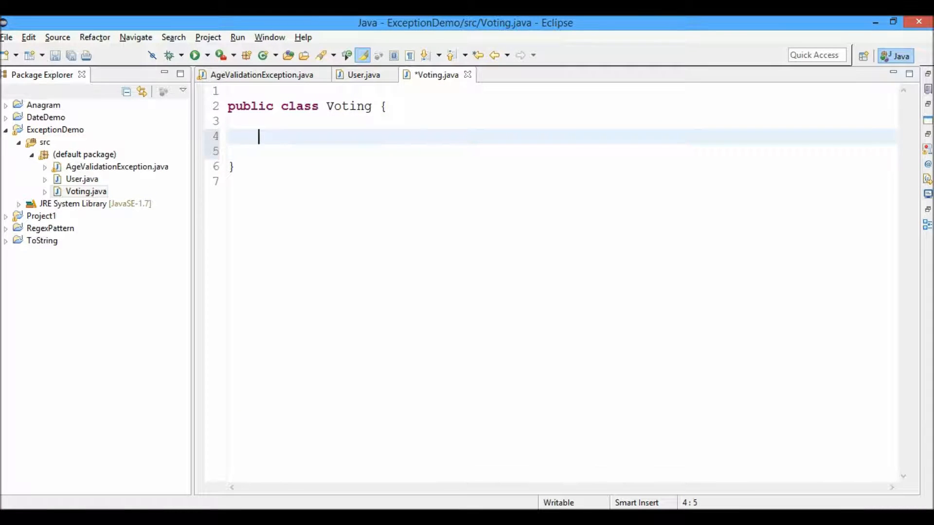
type("pub")
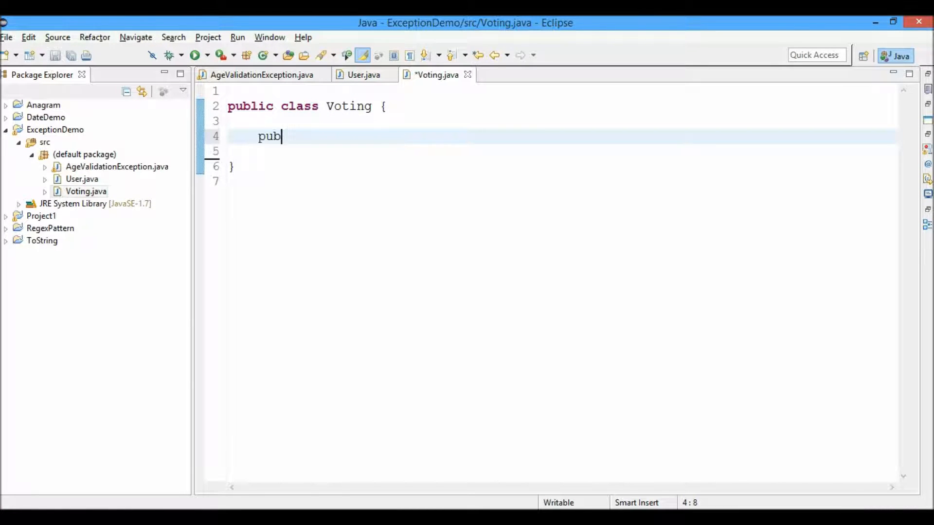
type("lic sta")
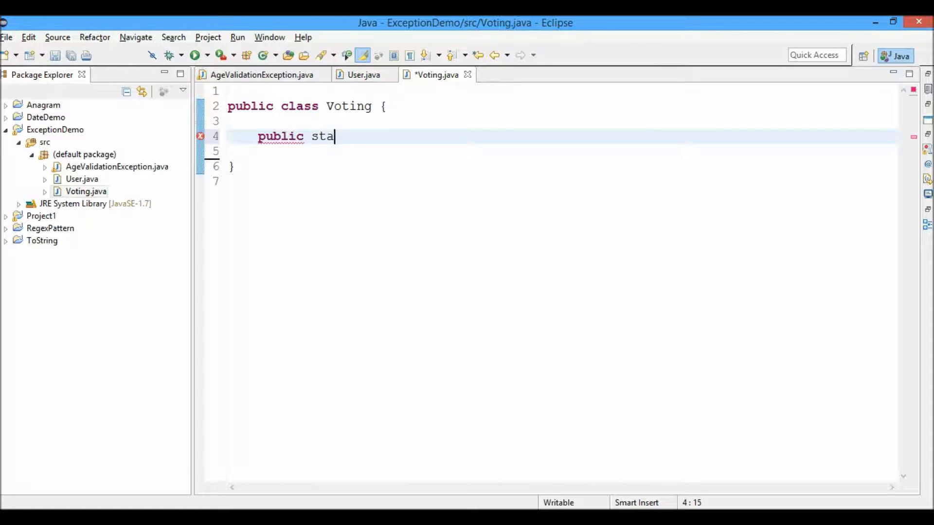
type("tic void")
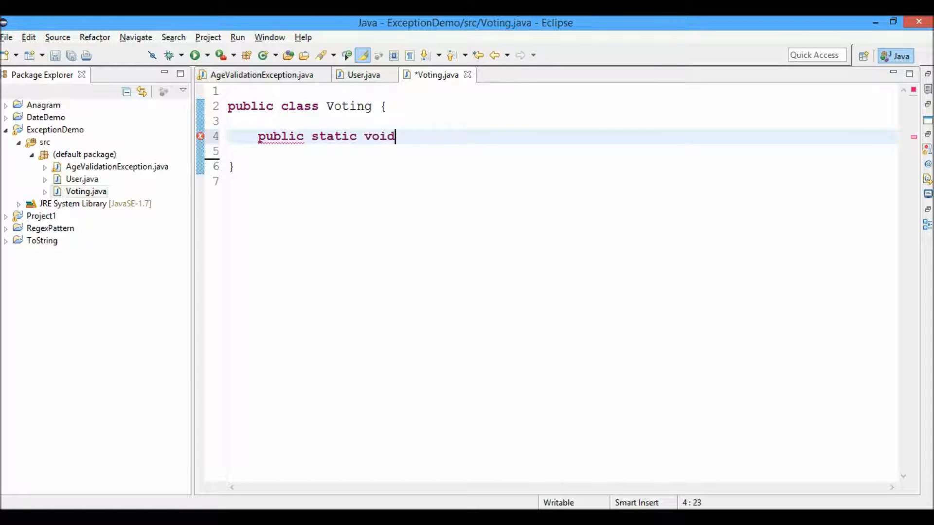
type("apply")
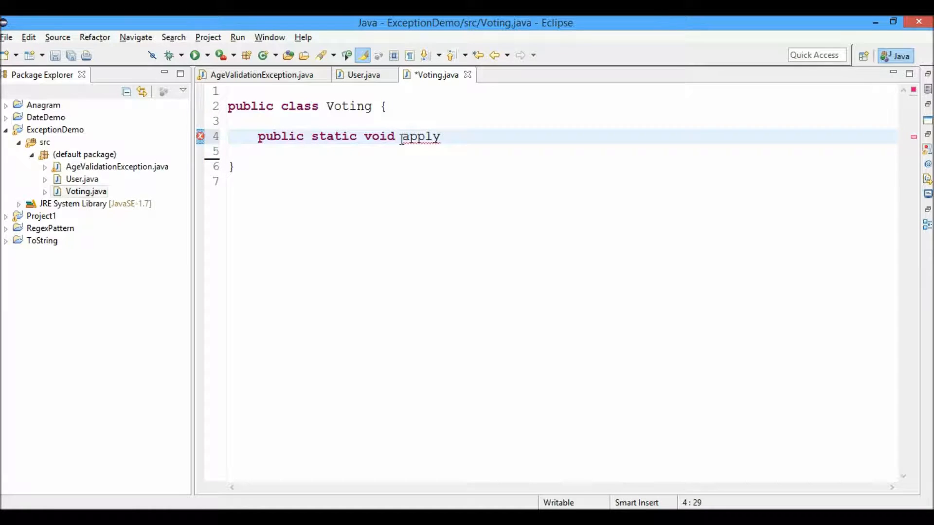
type("(){")
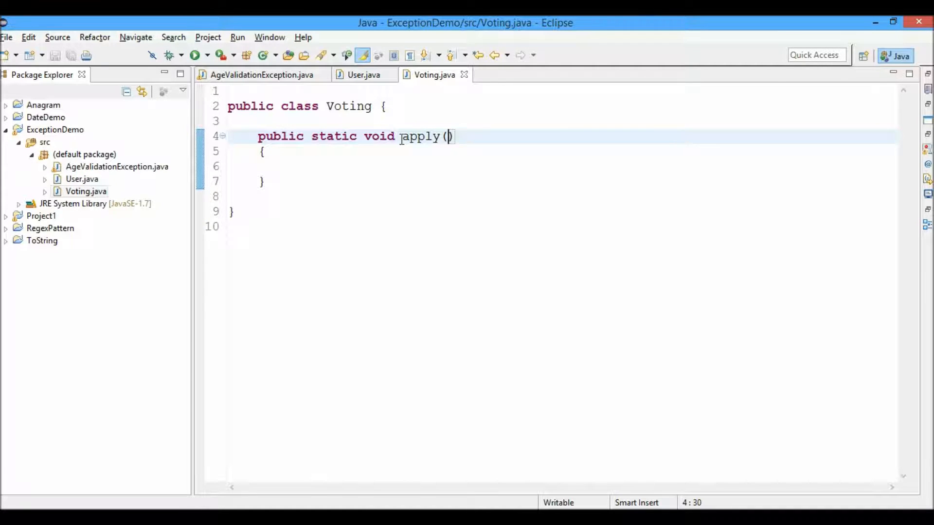
type("USer")
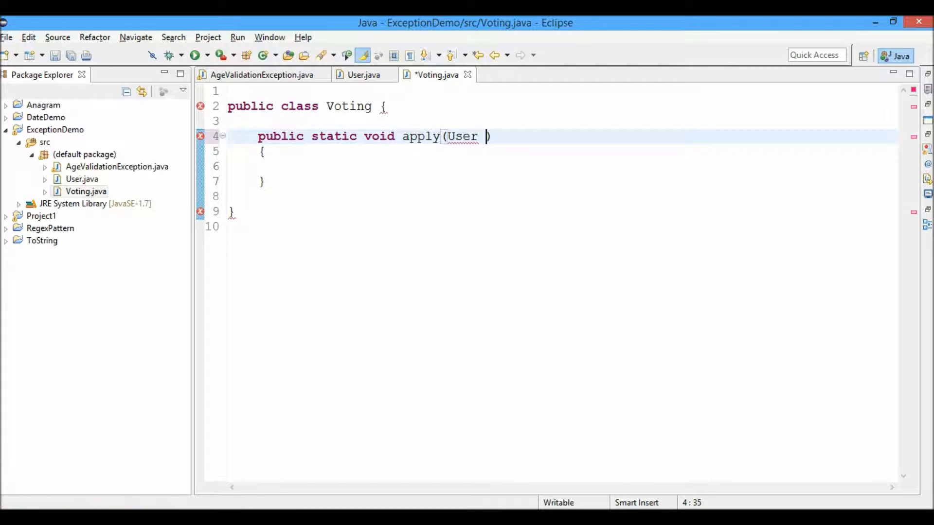
type("user)")
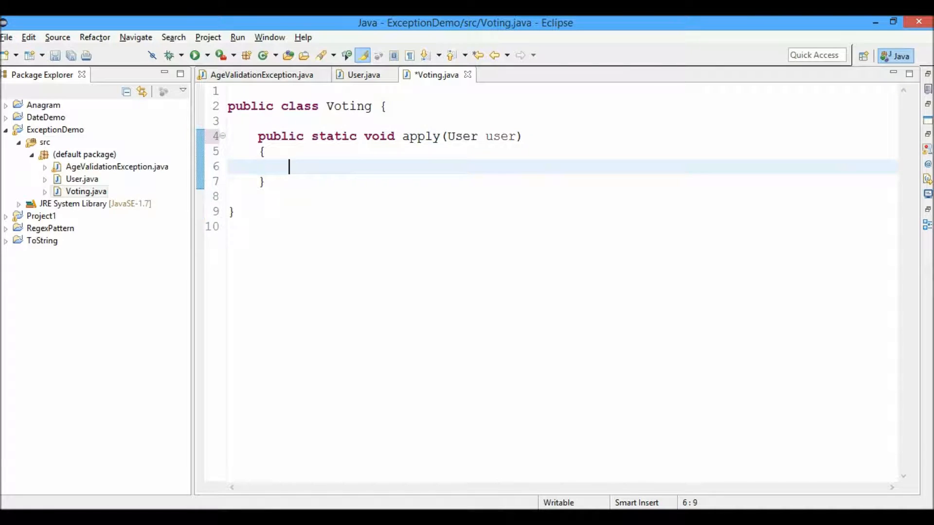
key("ctrl+s")
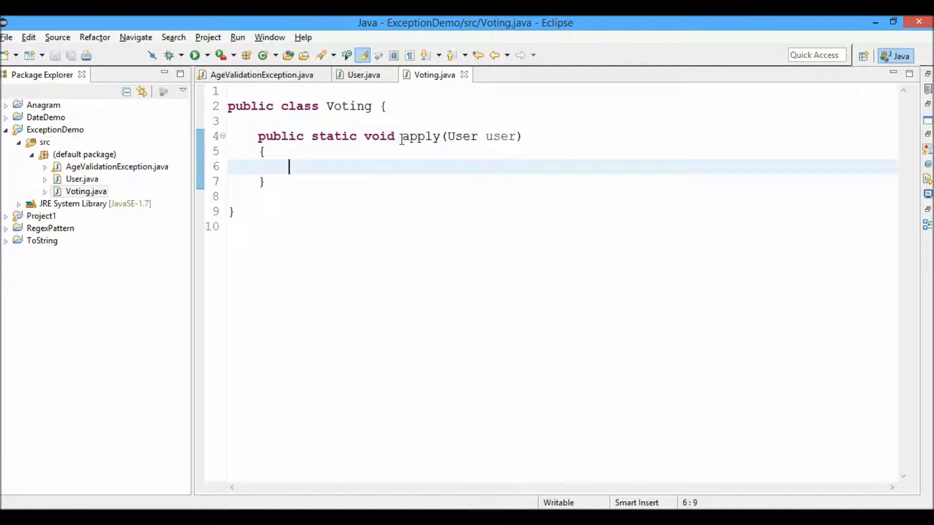
Declare 'boolean isValidAge = true;' inside apply
type("boolean")
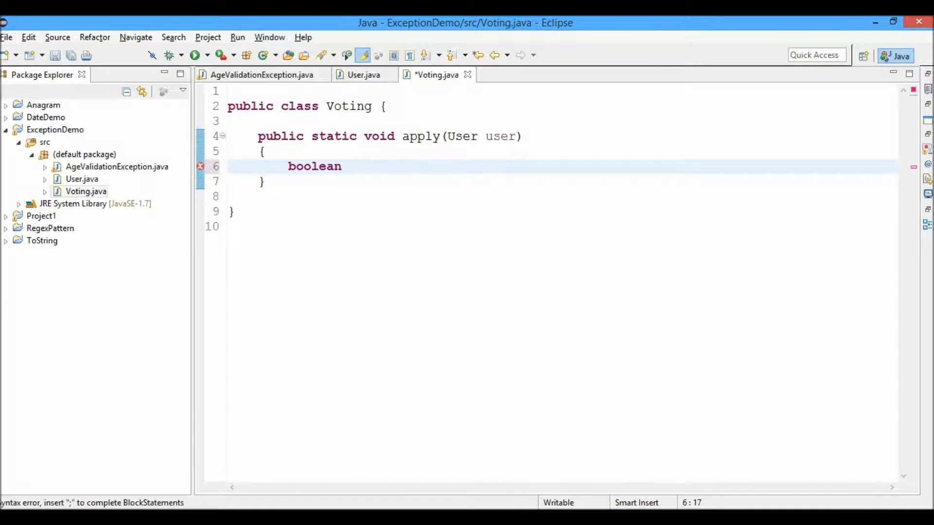
type("isValidA")
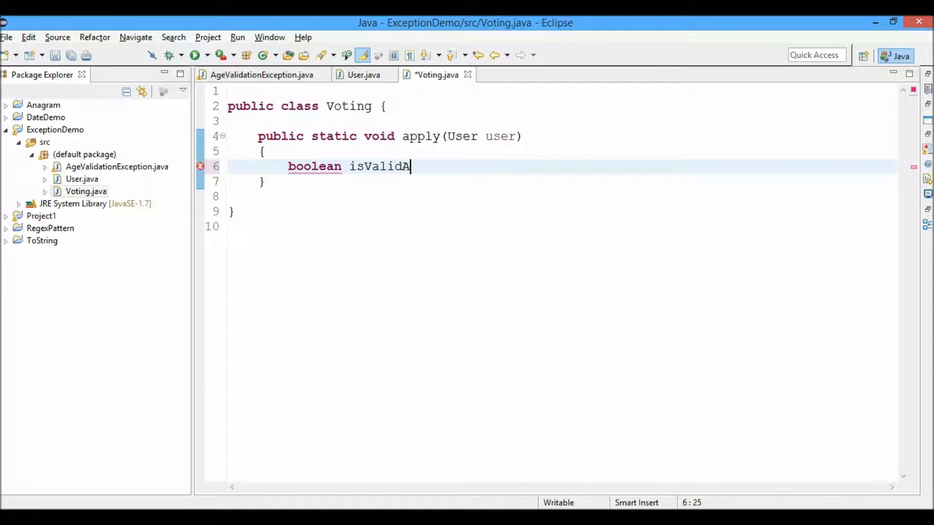
type("ge =")
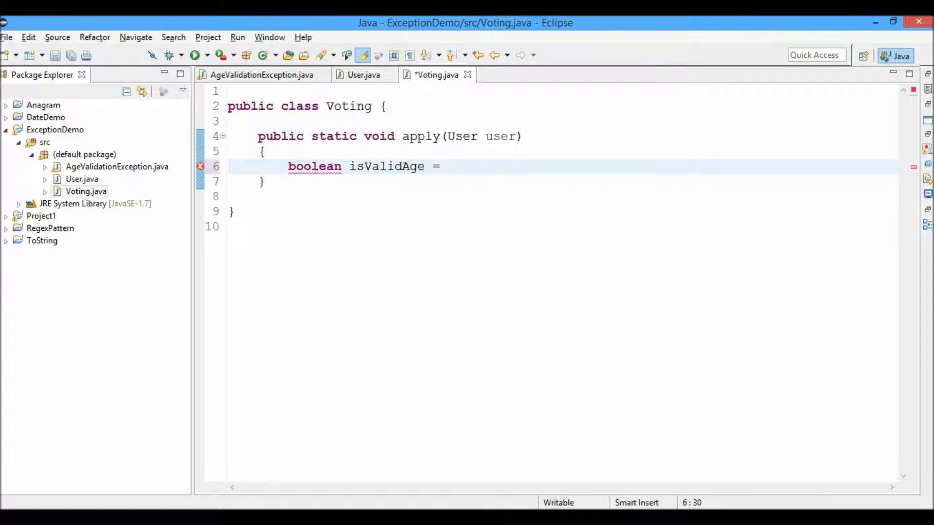
type("true;")
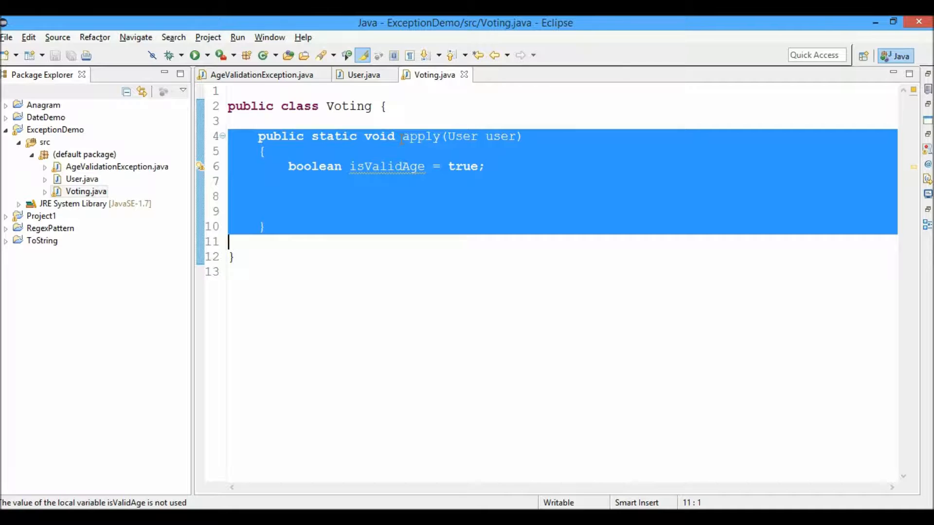
Place the cursor on empty line 8 below the isValidAge declaration
left_click(289, 196)
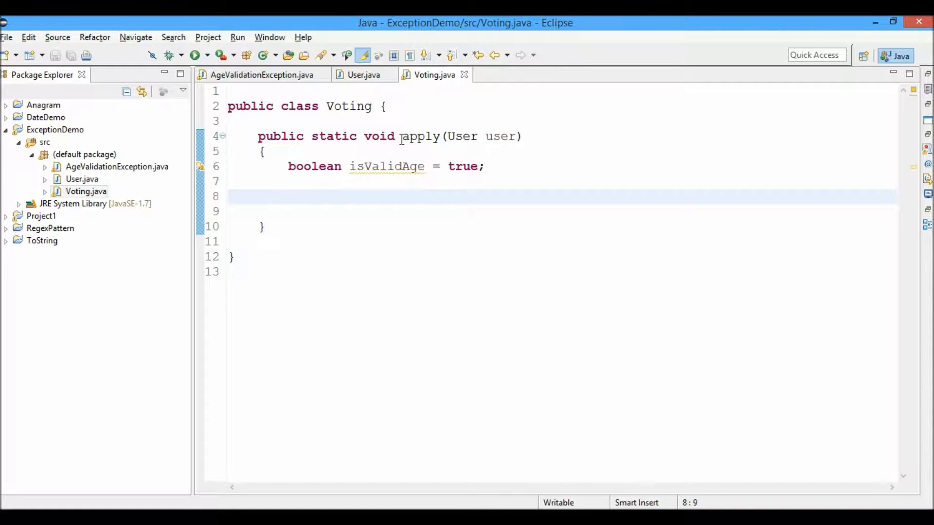
Add if (user.getAge() < 19) setting isValidAge = false, and save
type("if")
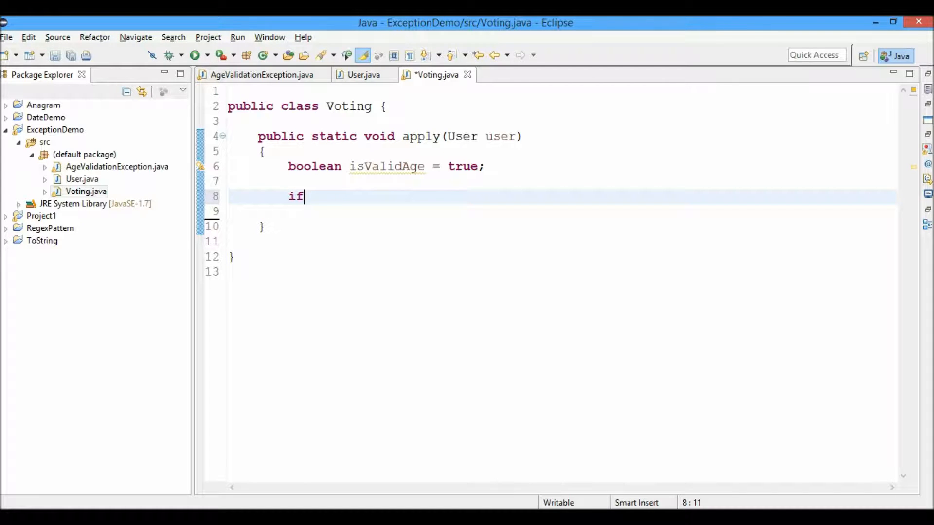
type("(user)")
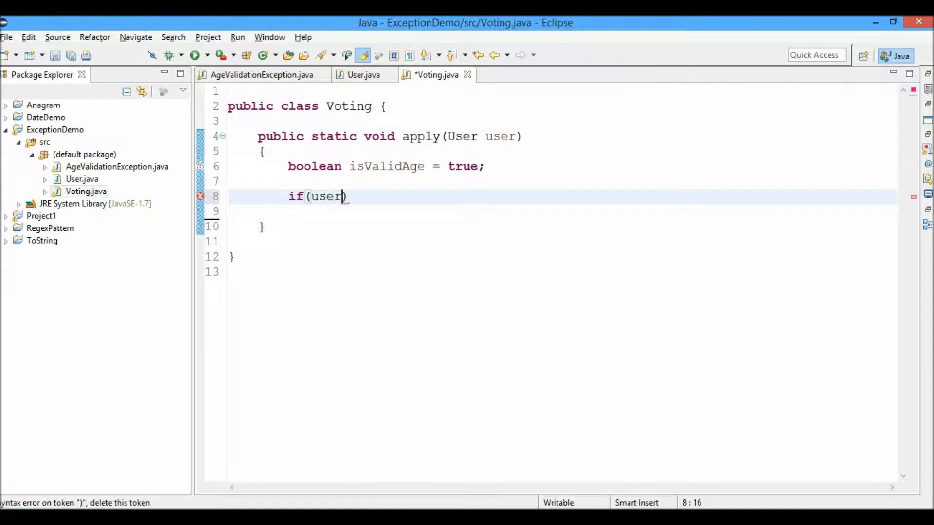
type(".getAge()")
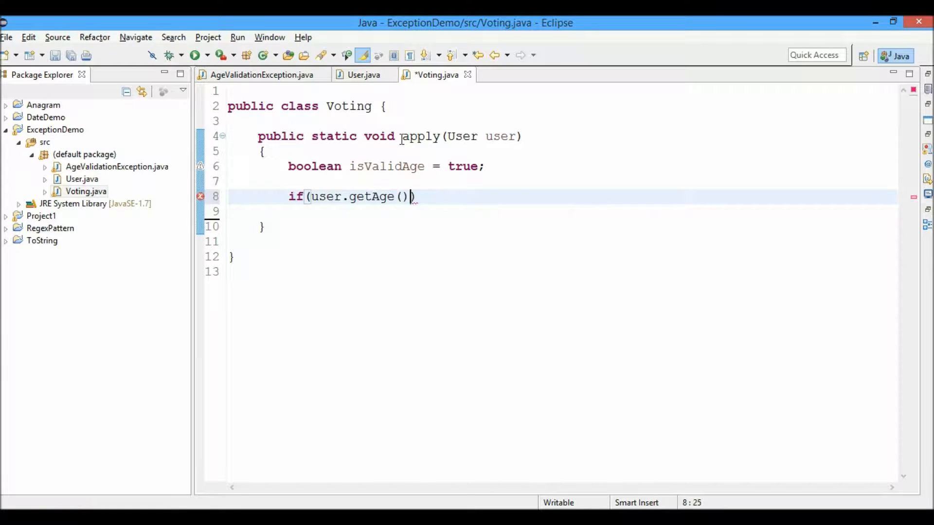
type("< 19")
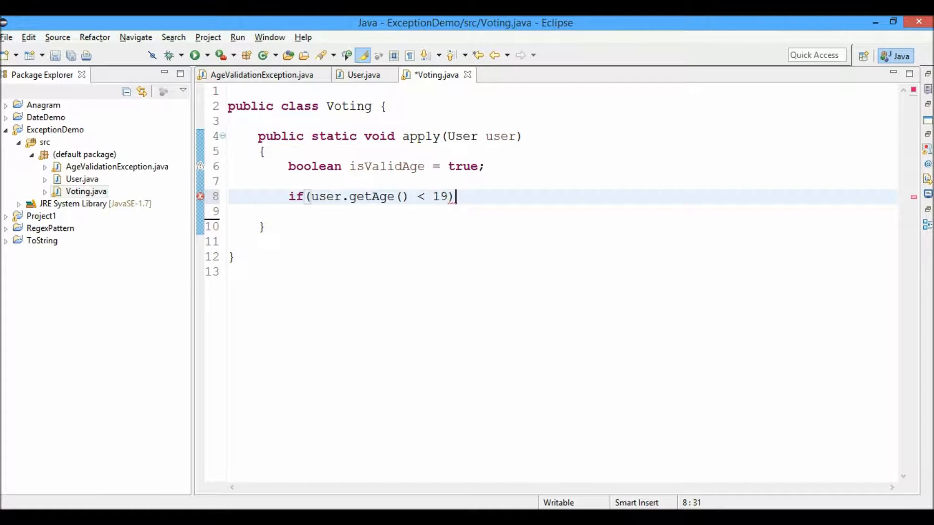
type("{")
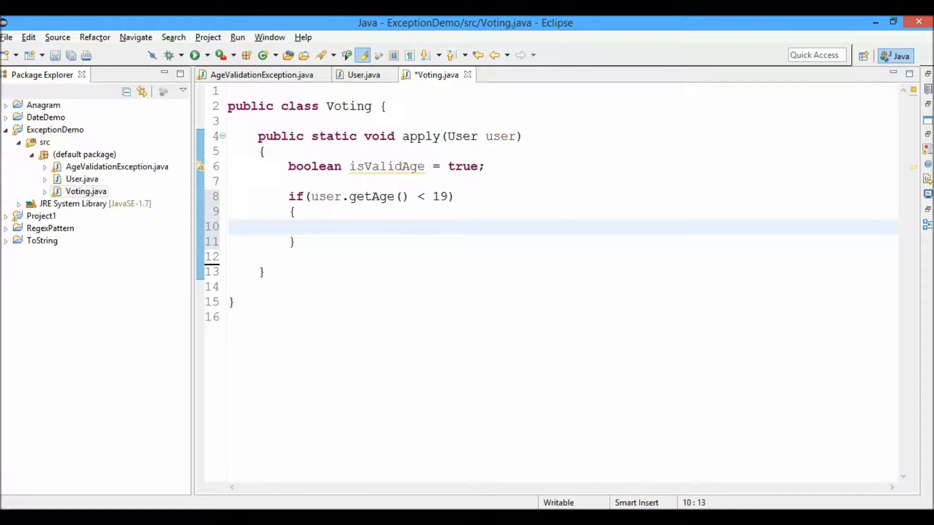
key("ctrl+s")
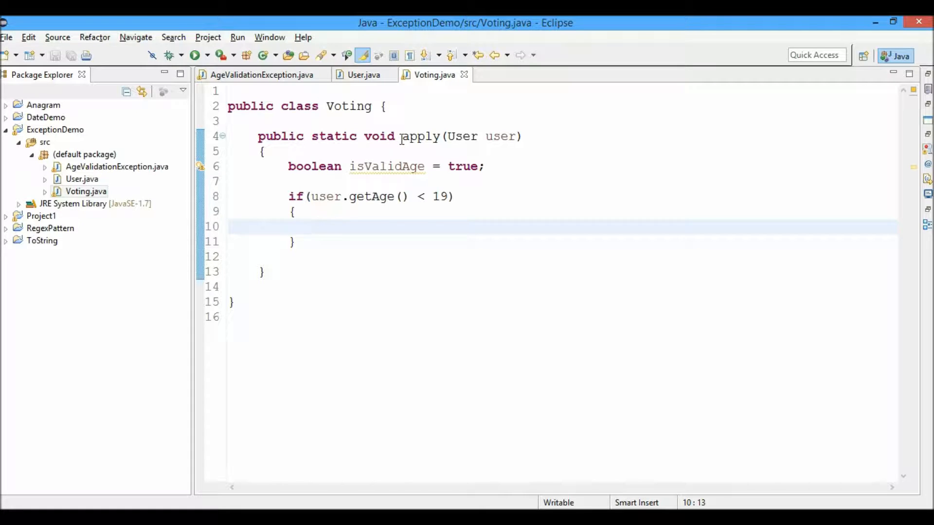
type("isValidAge =")
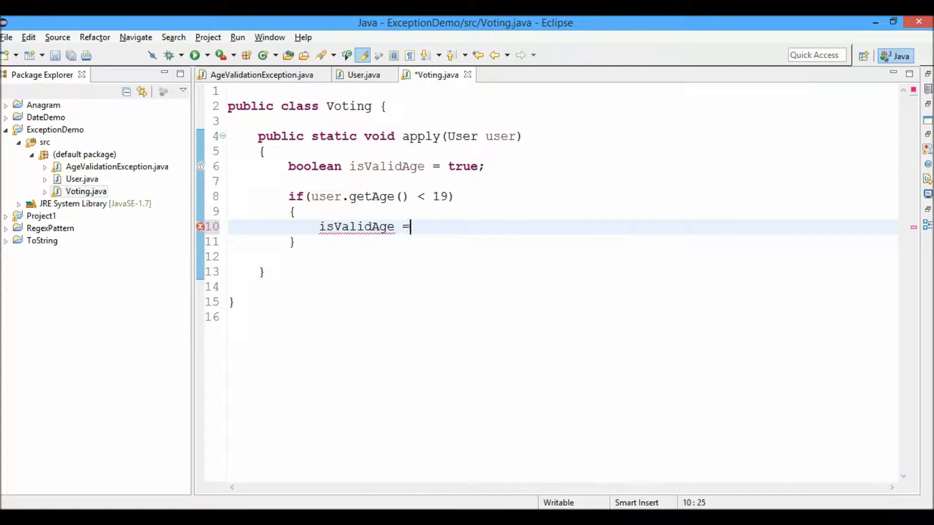
type("fals")
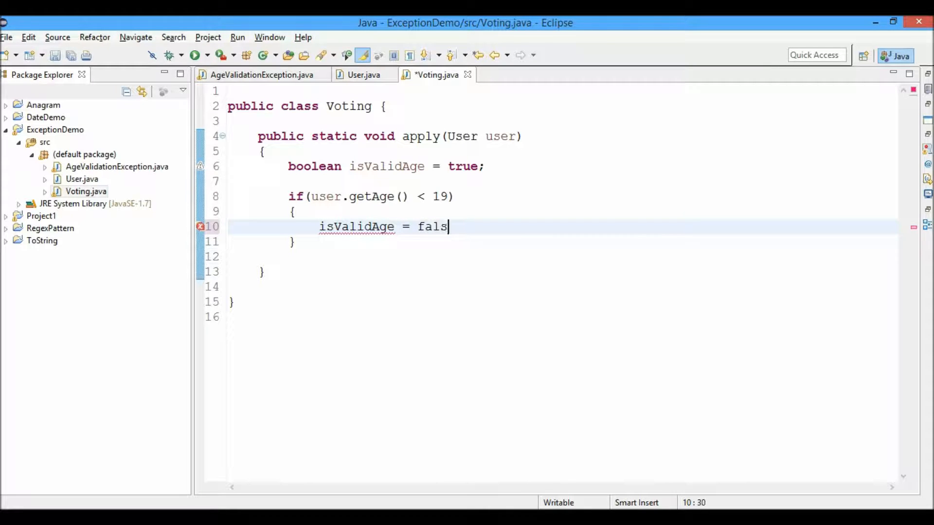
type("e;")
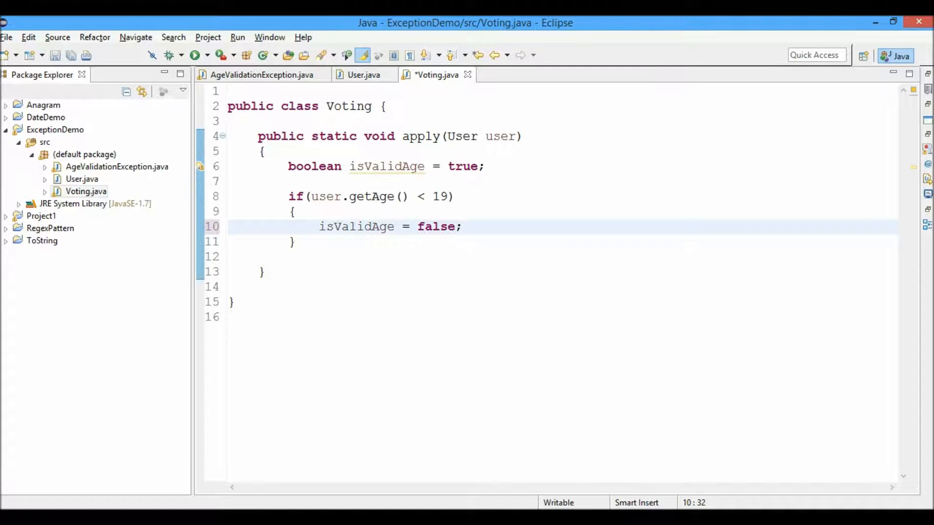
type("if")
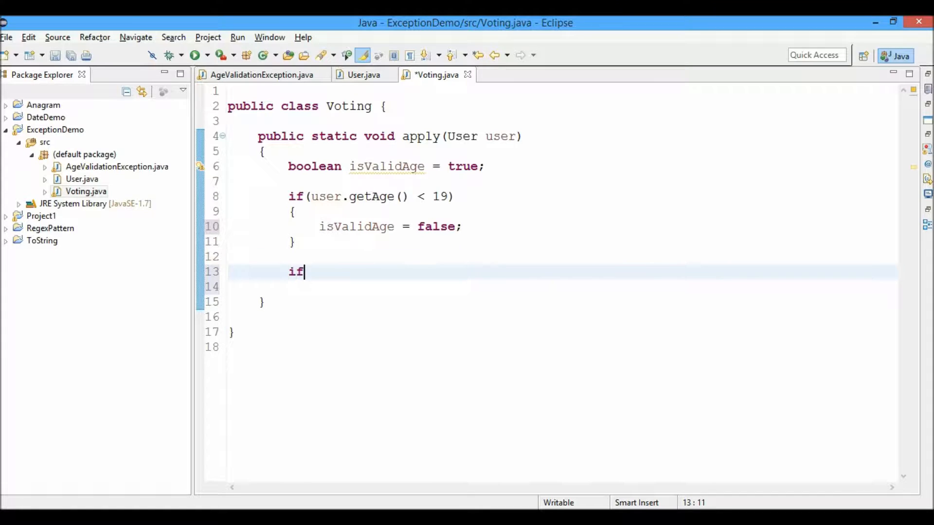
Add an if (false == isValidAge) block declaring message "Not eligible for voting"
type("(false == is")
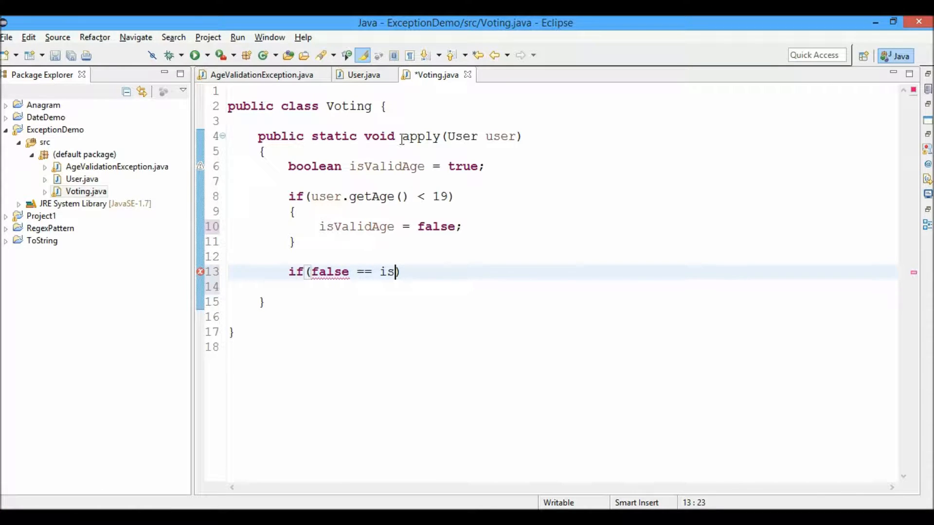
type("ValidAge)")
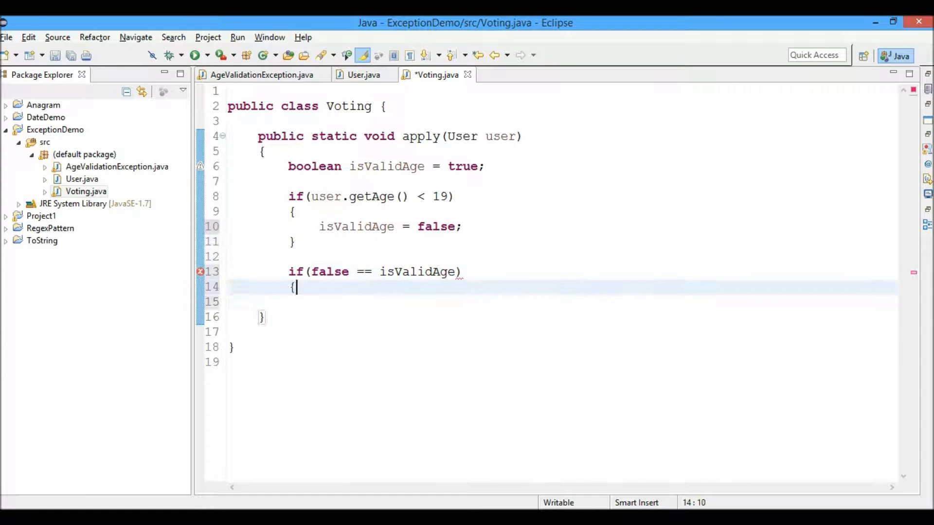
key("enter")
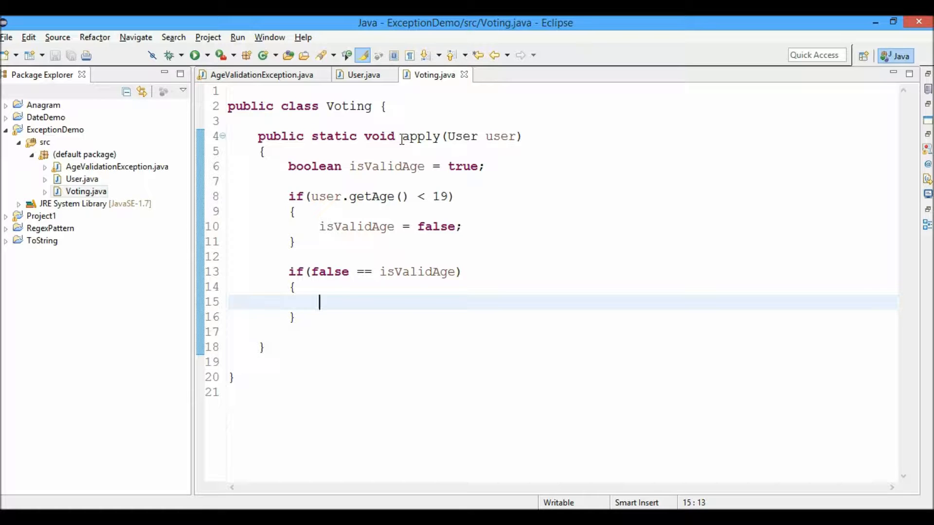
type("Stri")
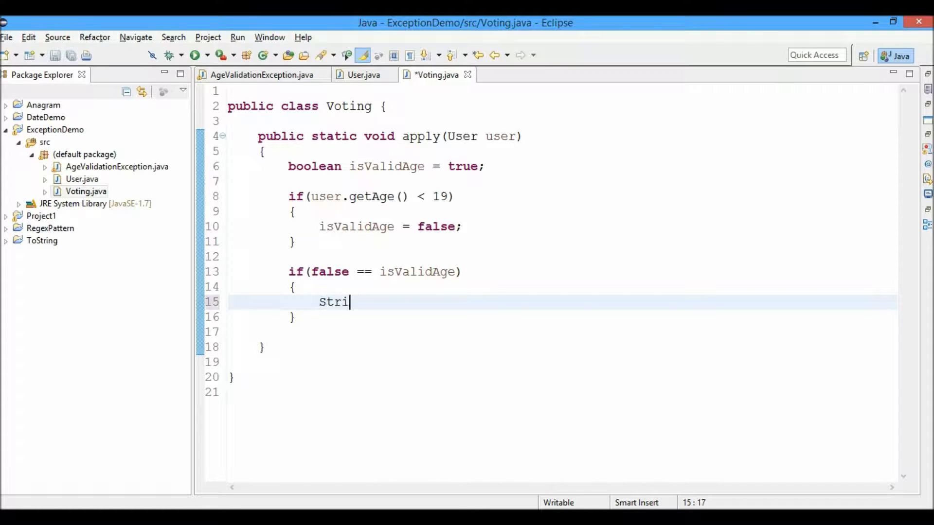
type("ng message")
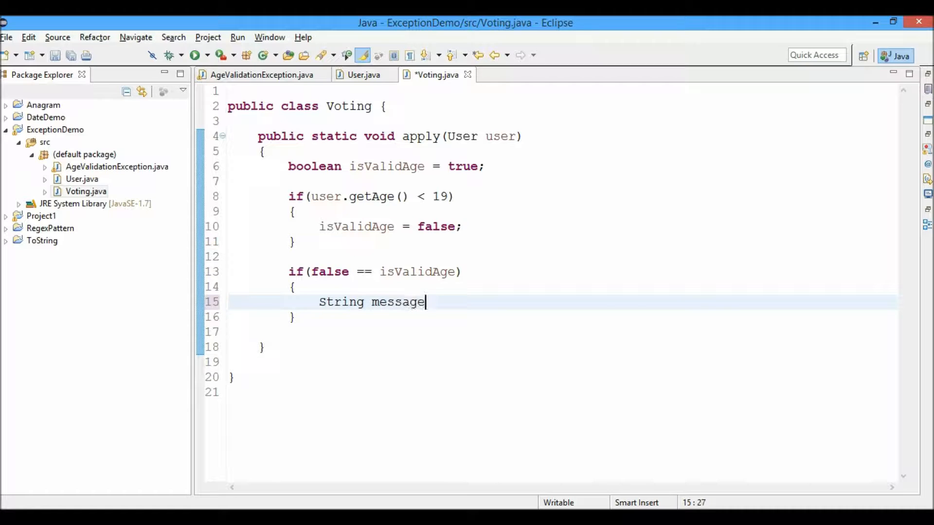
type("= \"I\"")
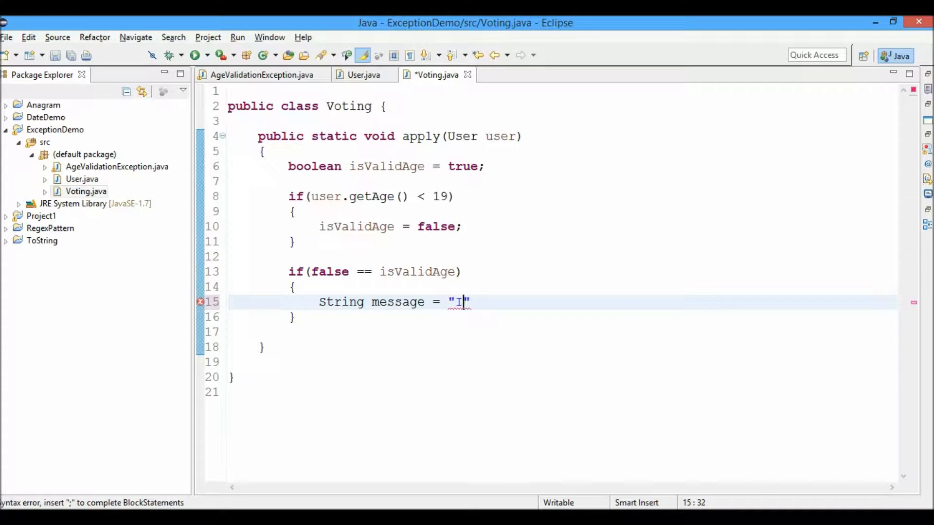
type("ot")
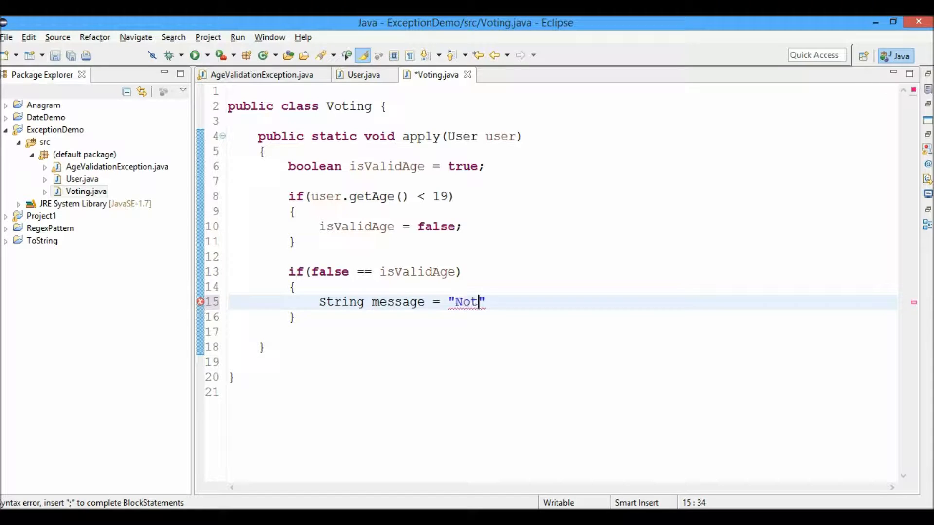
type("eli")
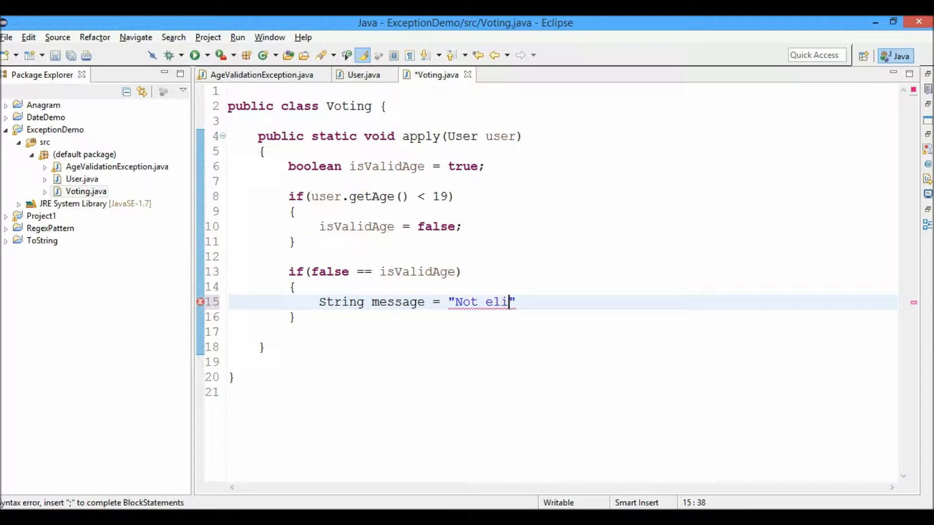
type("gible for")
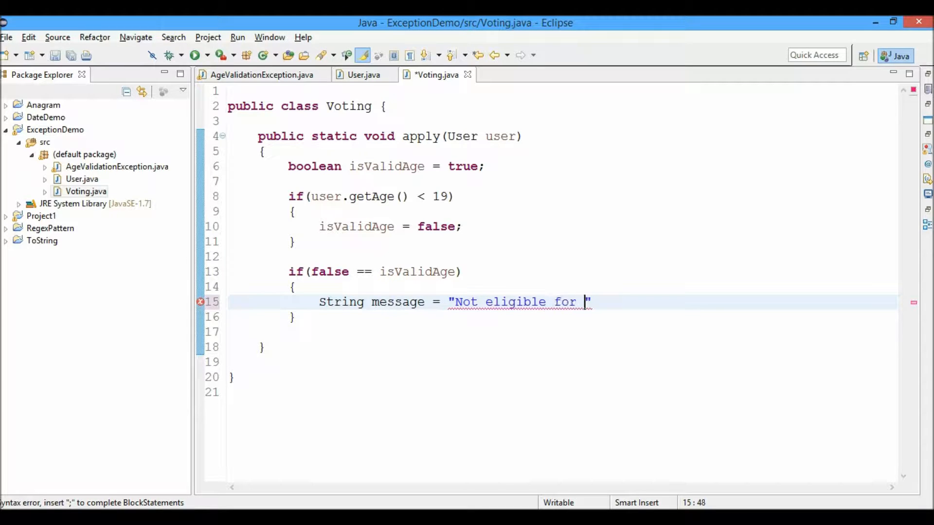
type("voting")
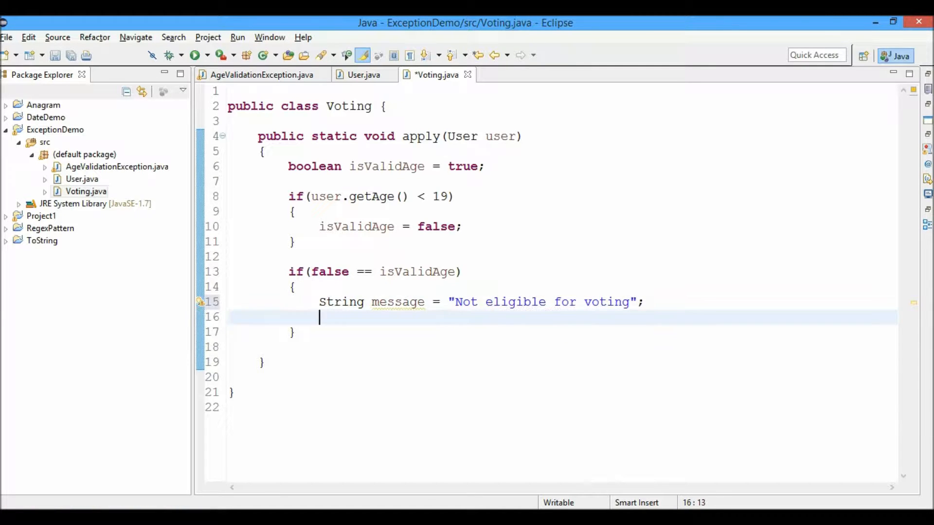
Throw new AgeValidationException(message) inside that block
type("thro")
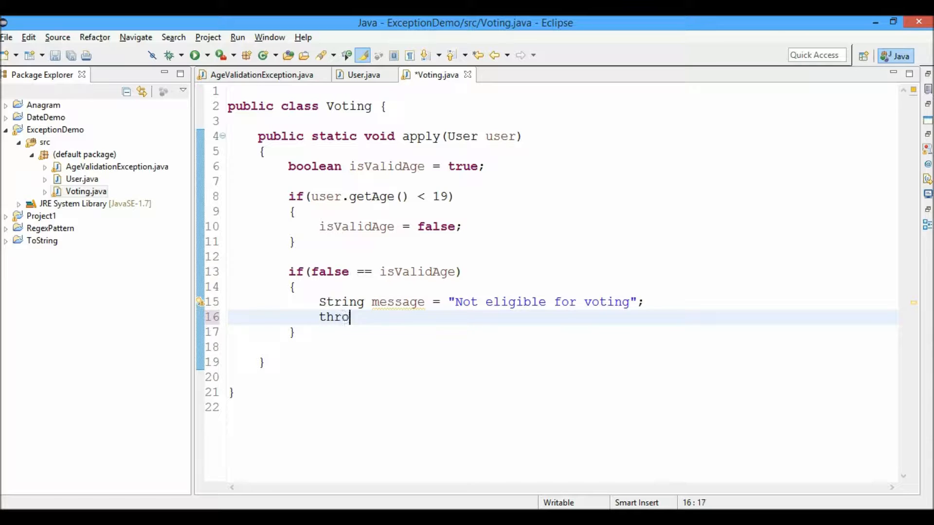
type("w new")
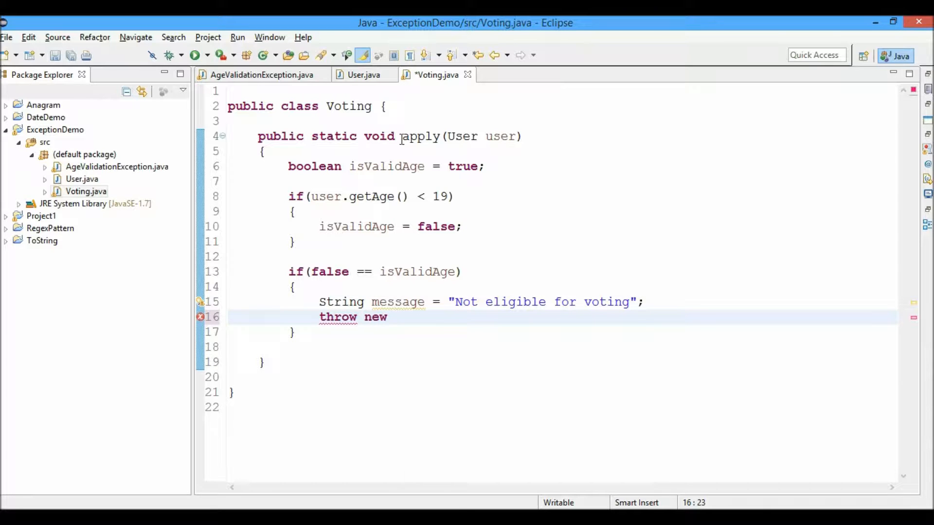
type("Age")
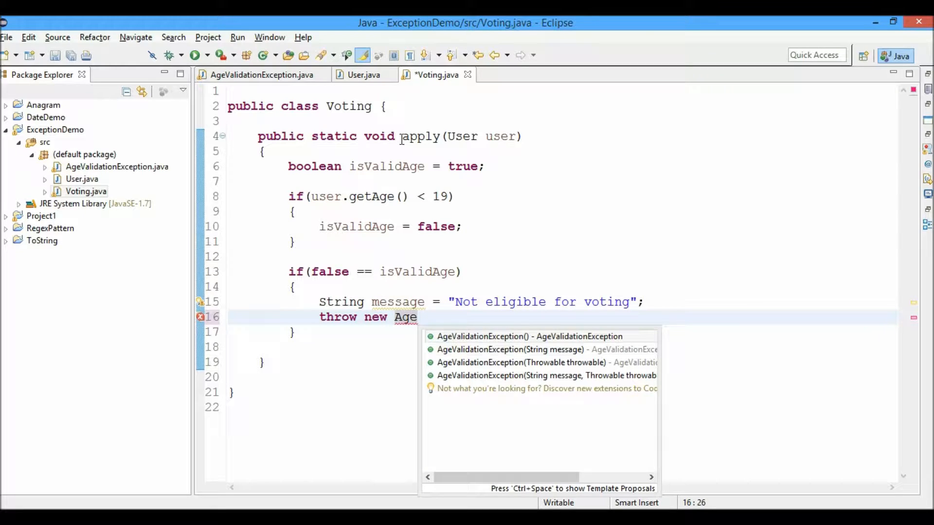
left_click(509, 349)
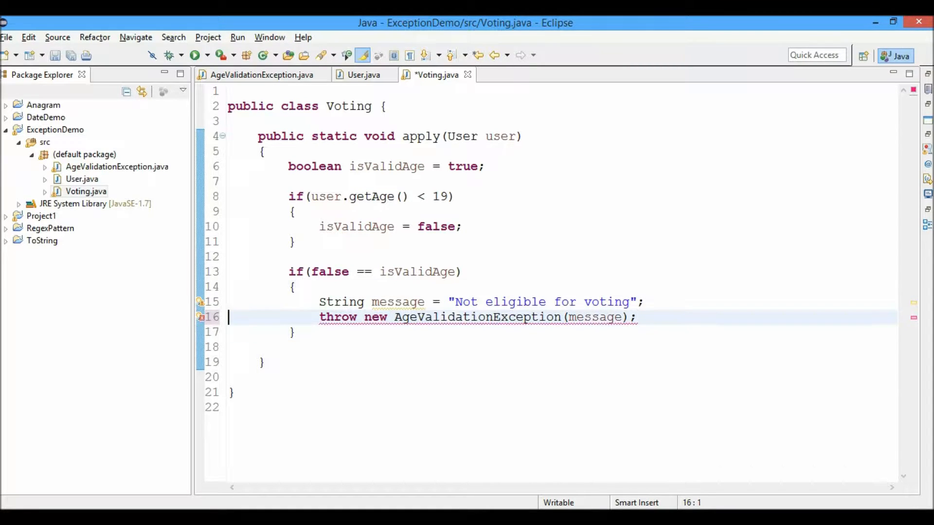
Append 'throws AgeValidationException' to the apply(User user) header
left_click(530, 135)
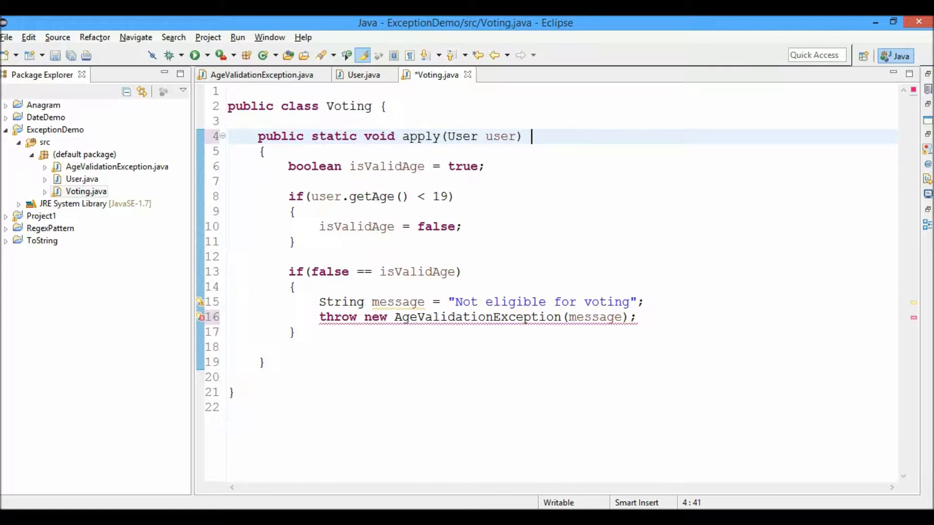
type("throws")
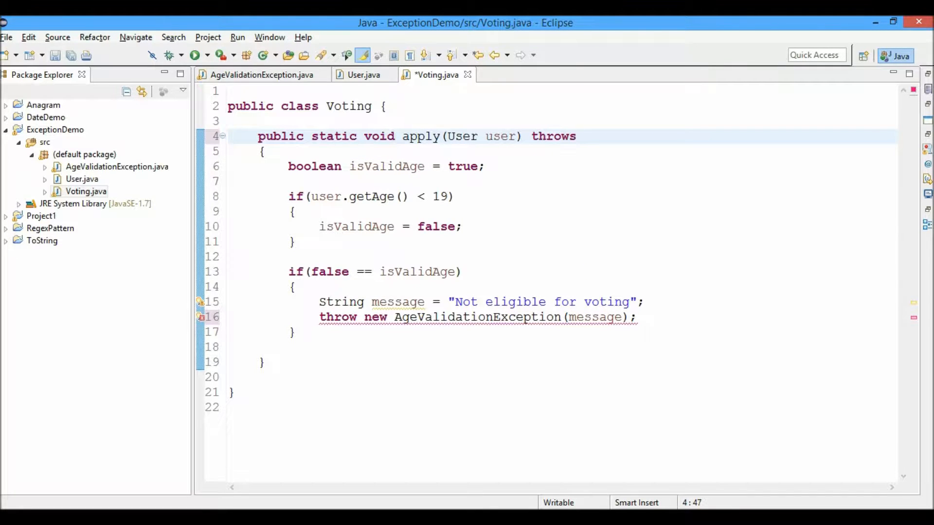
type("AgeValidationException")
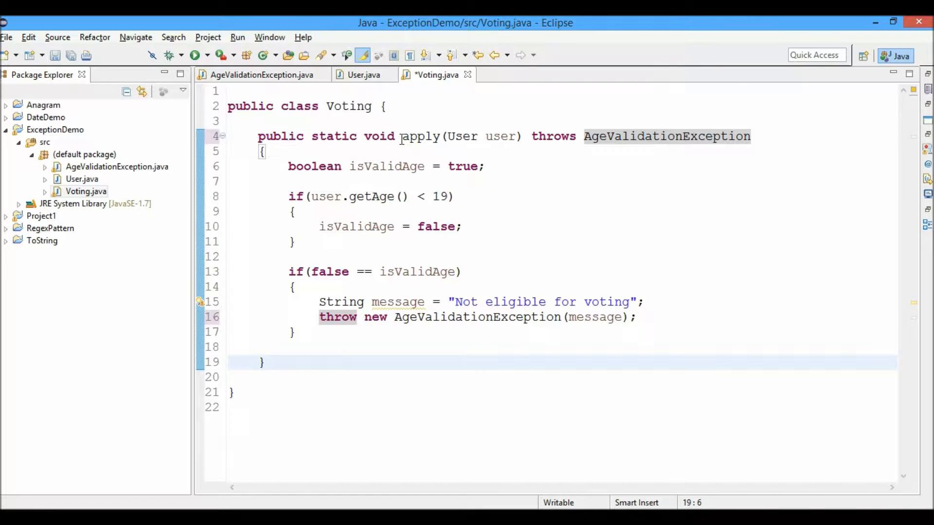
Add an else branch with a System.out.println starting "Eligible "
type("e")
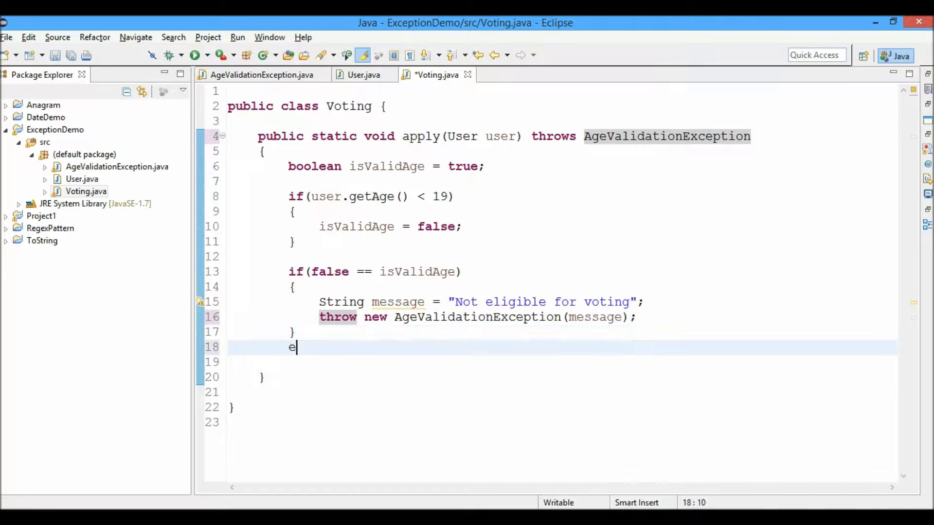
type("lse")
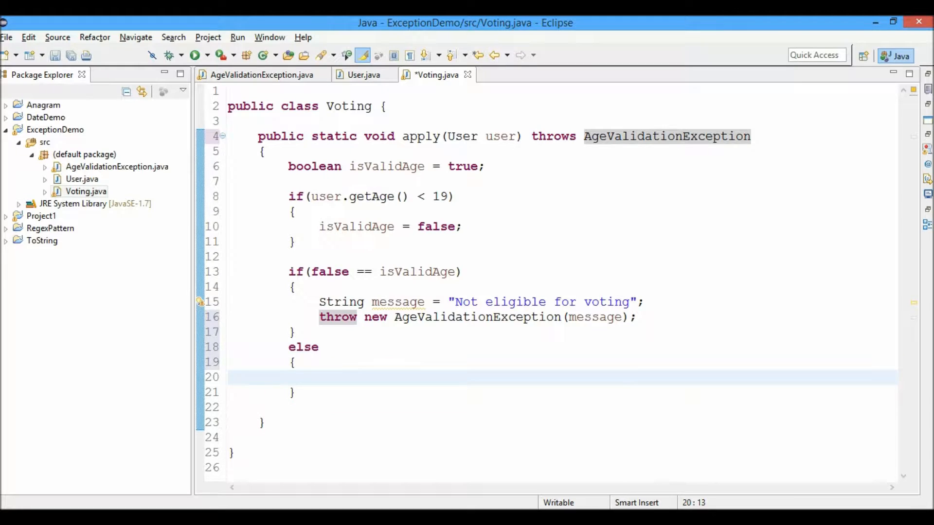
type("Sysout")
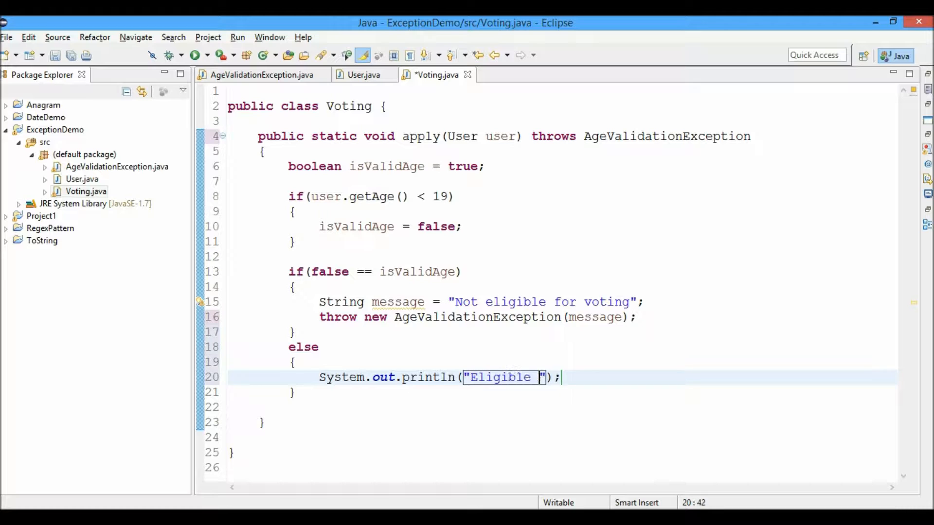
Complete the 'Eligible for Voting' message, save Voting, and add a Main class with a main stub
type("for Voting")
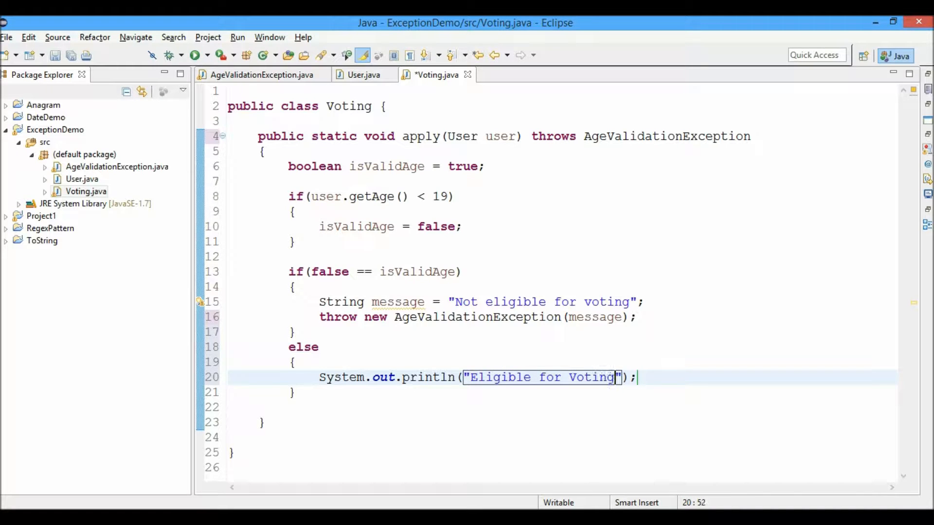
key("ctrl+s")
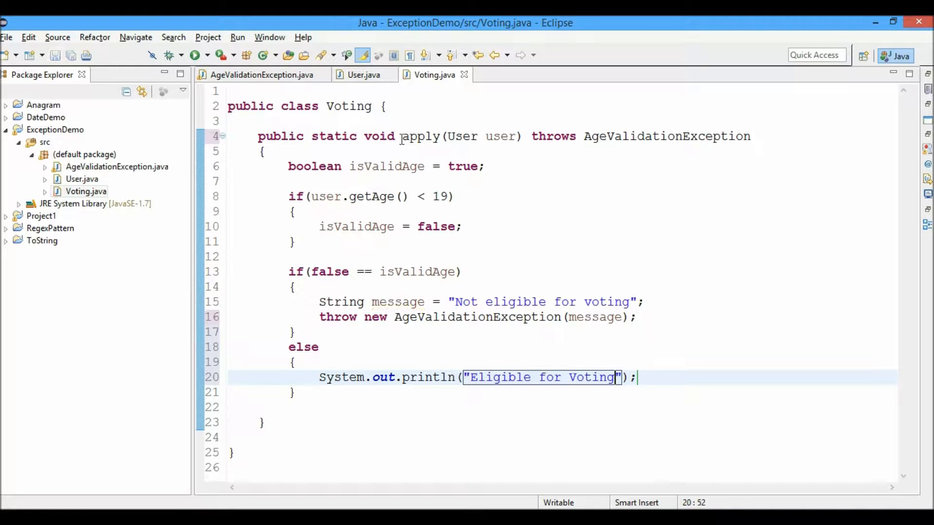
left_click(84, 154)
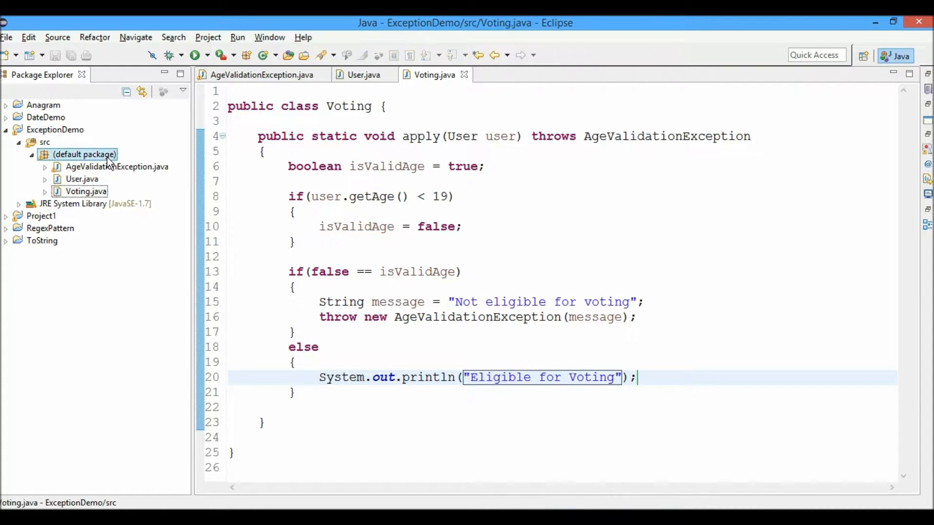
right_click(84, 155)
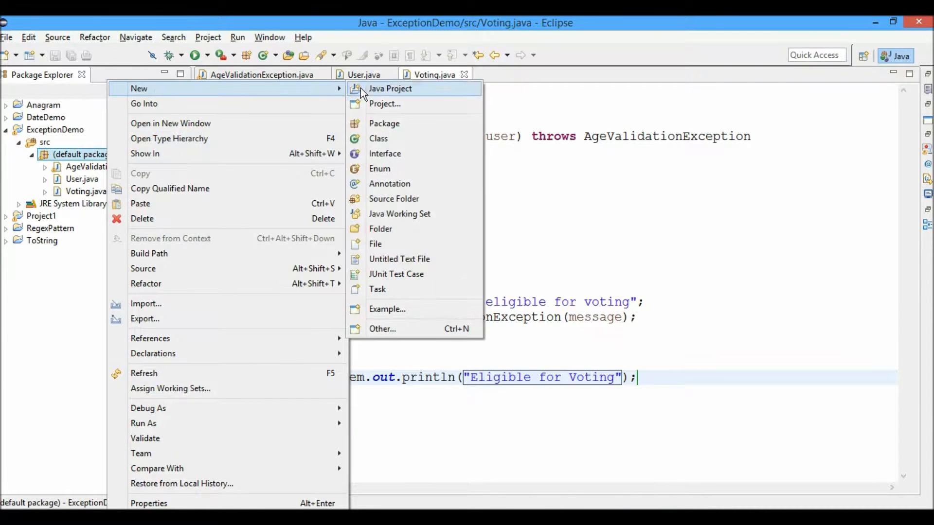
left_click(378, 138)
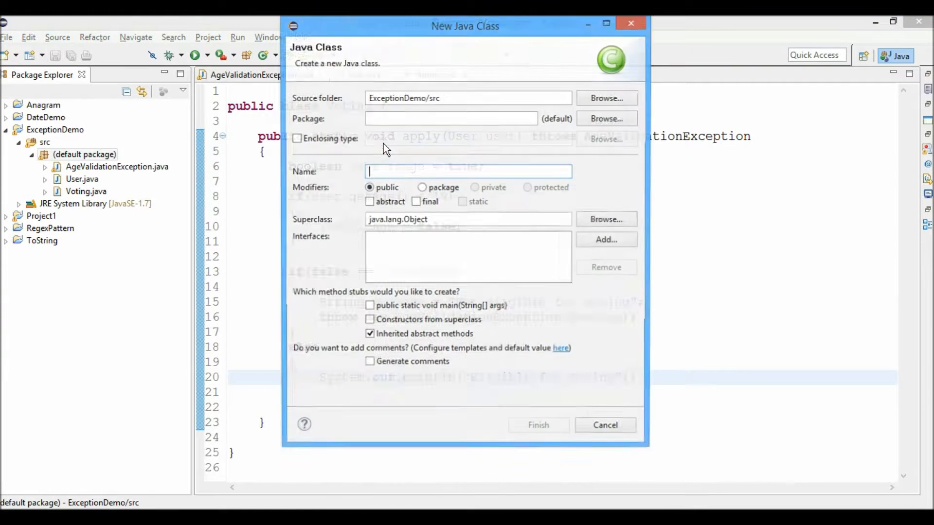
type("Main")
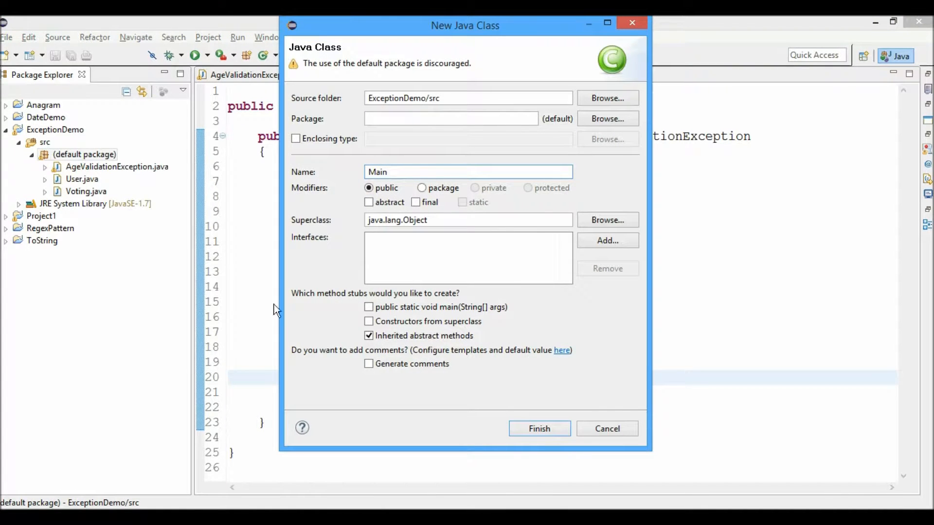
left_click(369, 306)
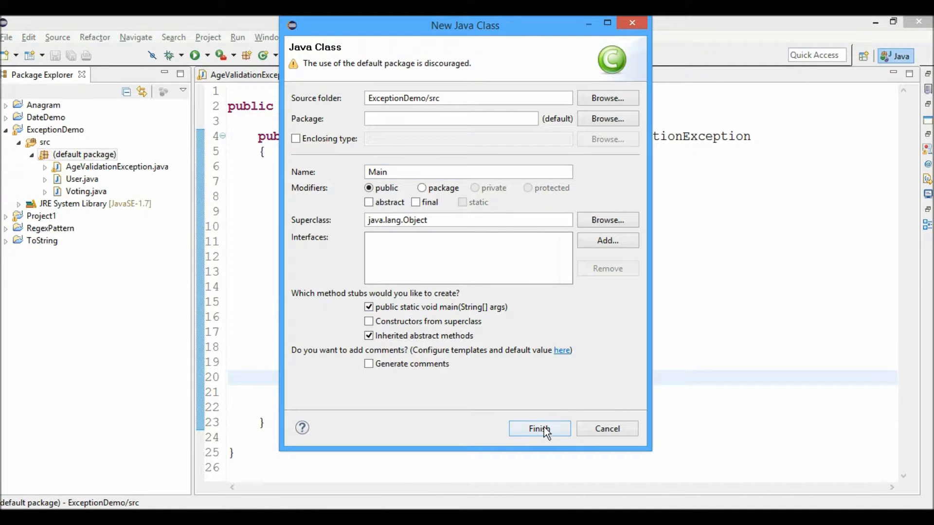
left_click(539, 428)
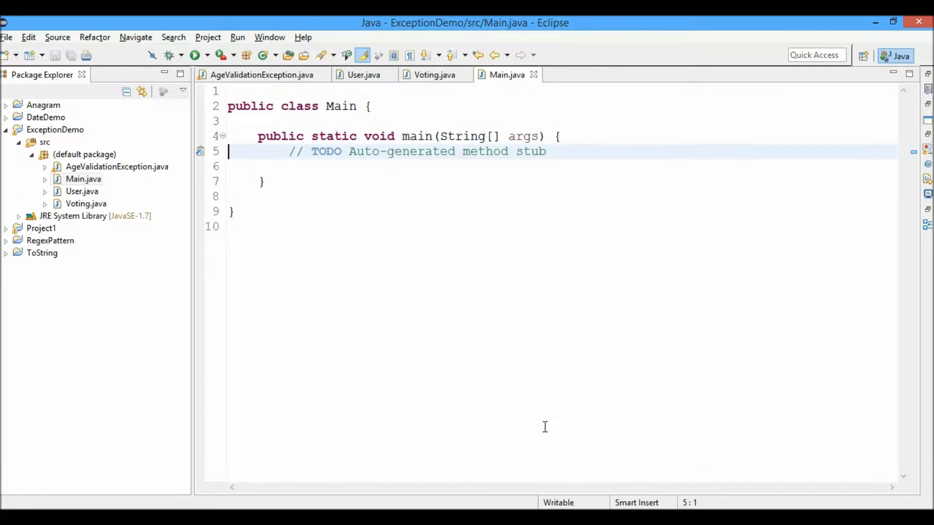
Replace the TODO comment with a User user = new User(12) declaration
key("Delete")
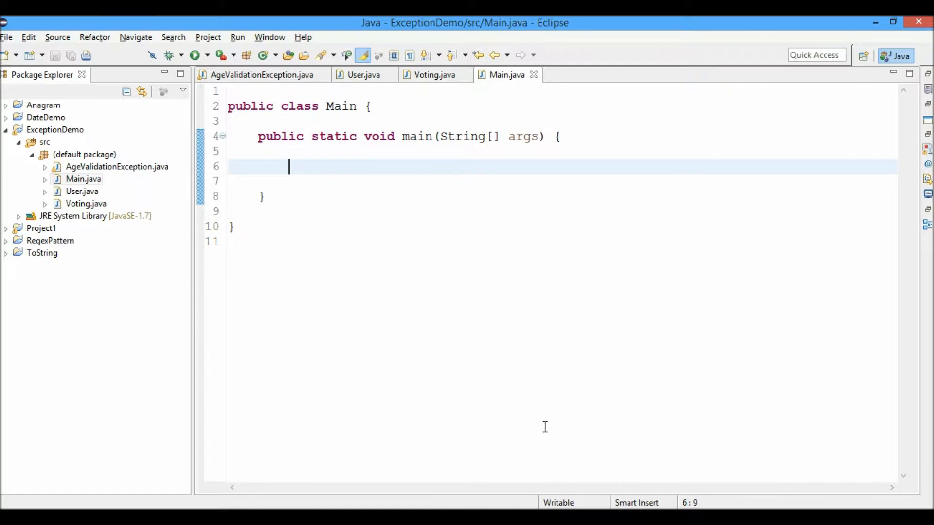
type("USer")
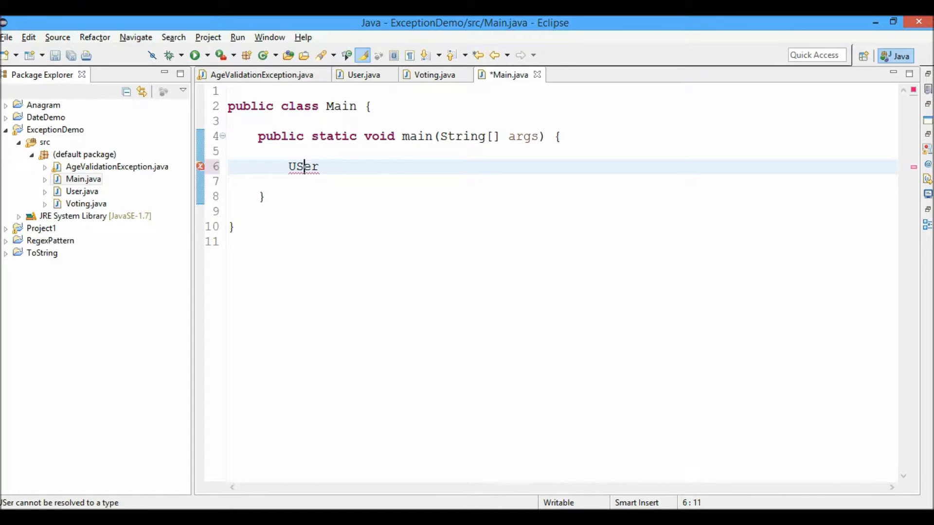
type("user")
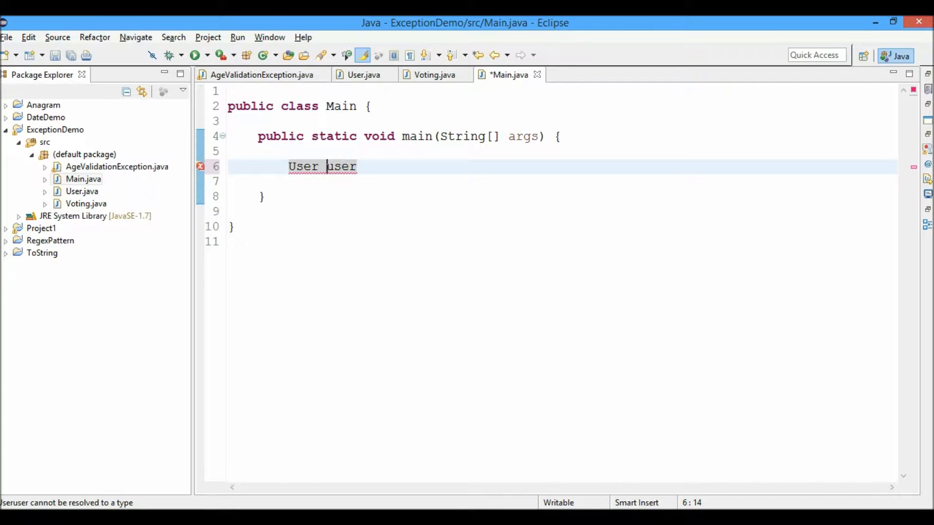
type("=")
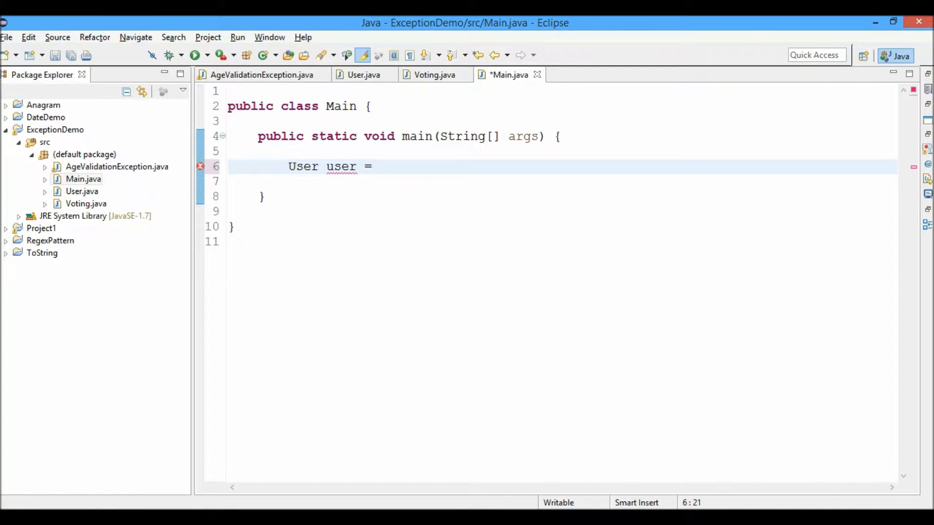
type("USe")
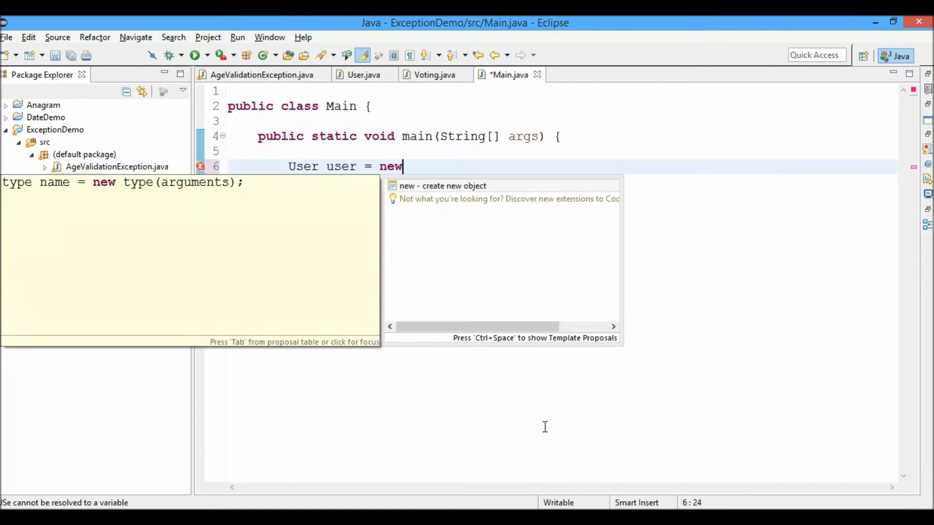
type("\" \"")
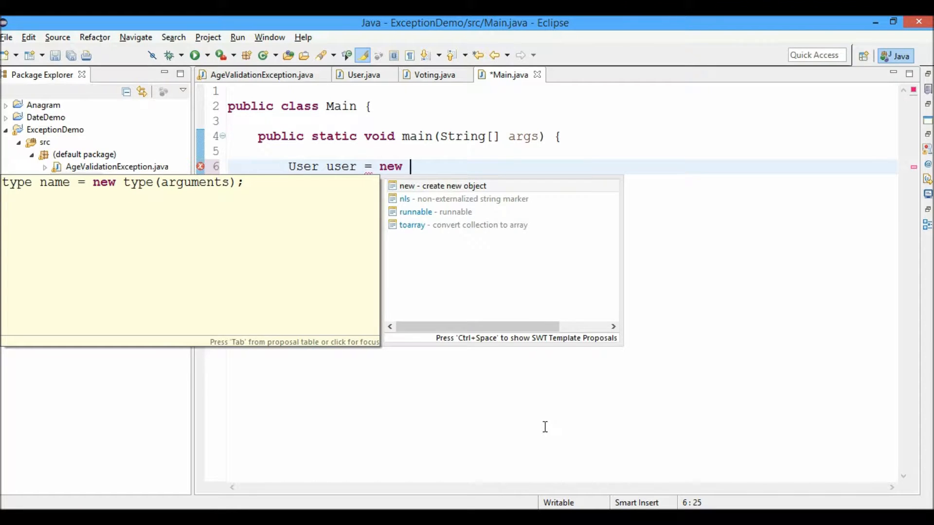
type("U")
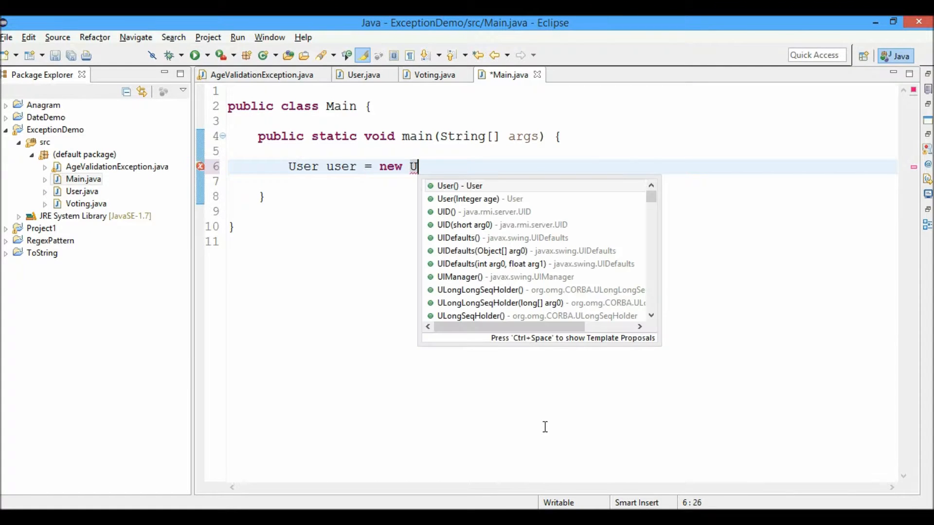
left_click(480, 199)
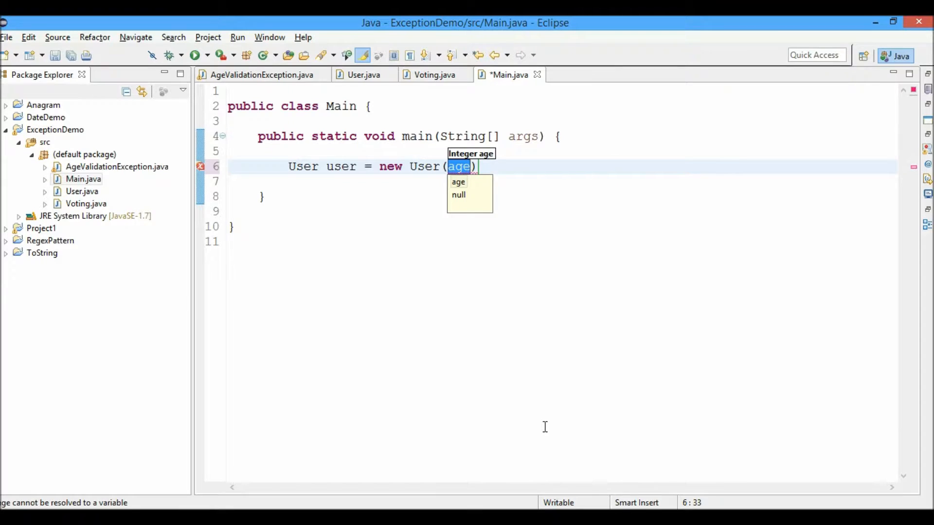
type("12")
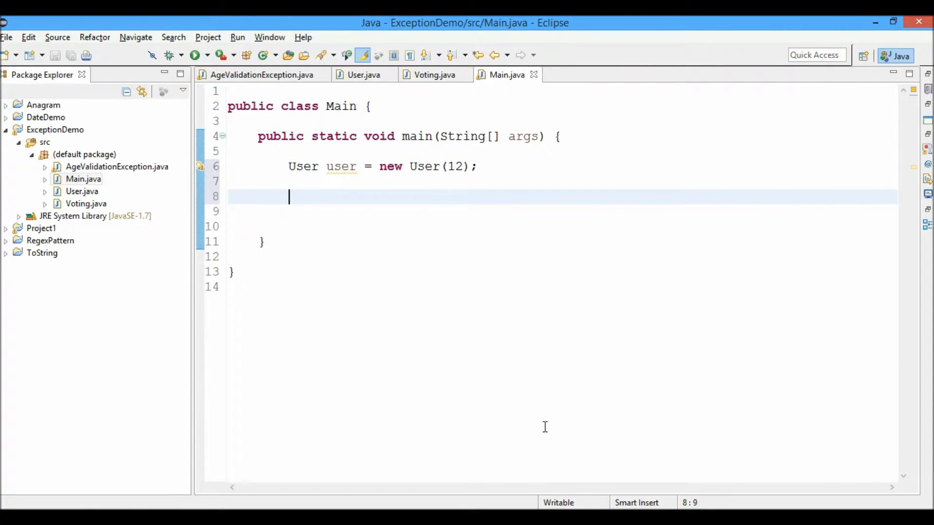
Call Voting.apply(user) below the User declaration
type("Vot")
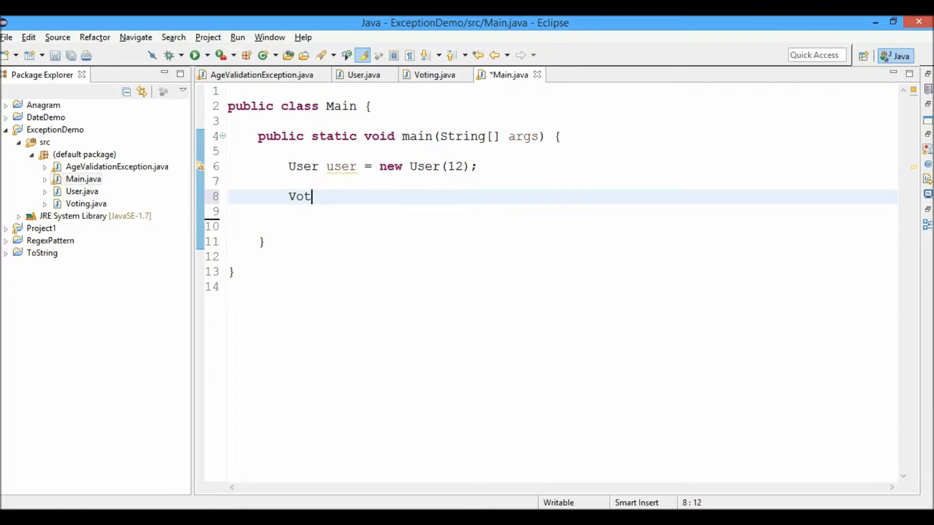
type("ing.")
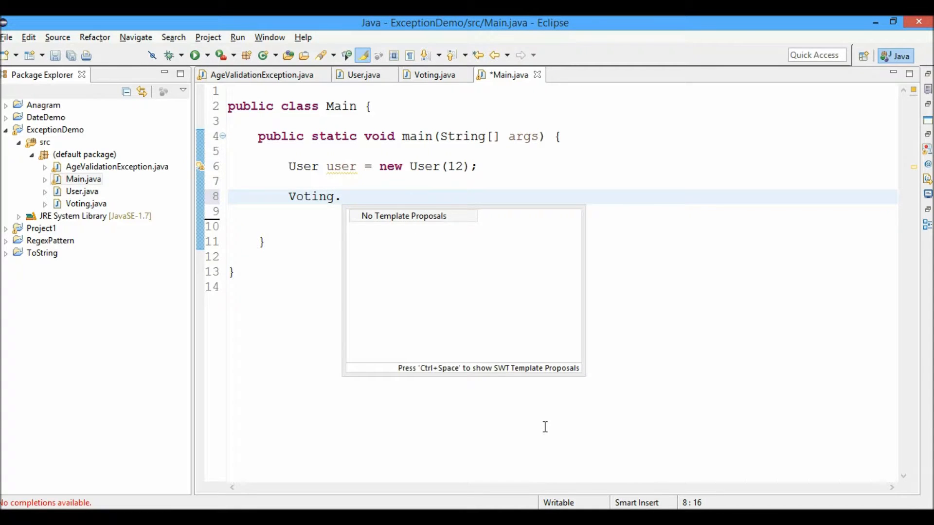
type(".apply(user);")
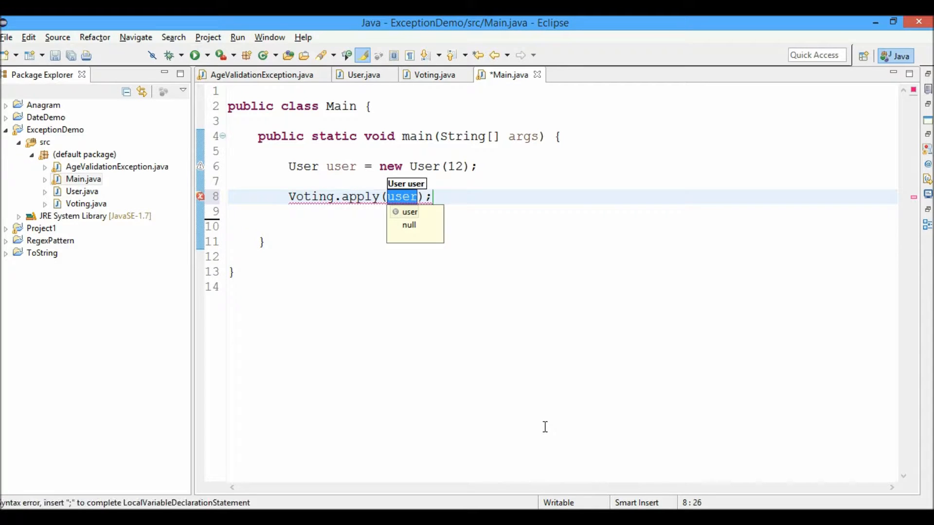
type("'")
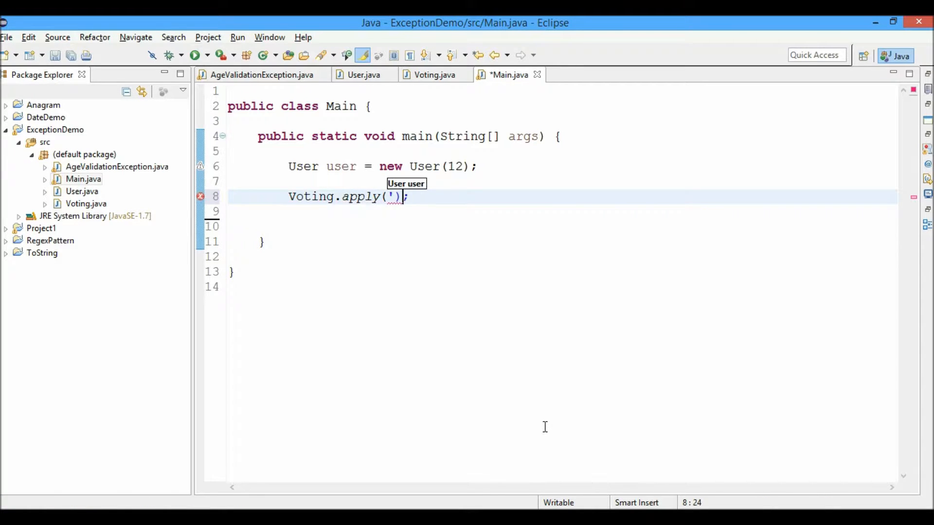
type("us")
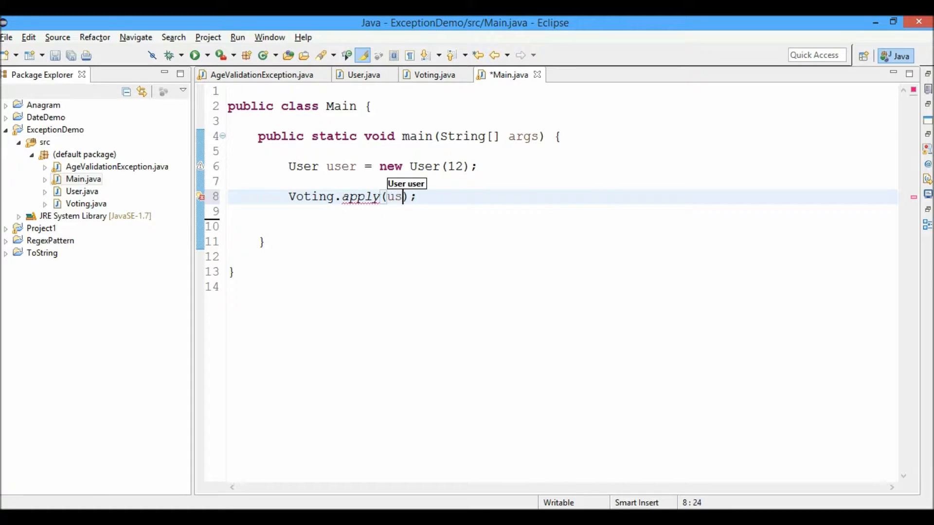
type("er")
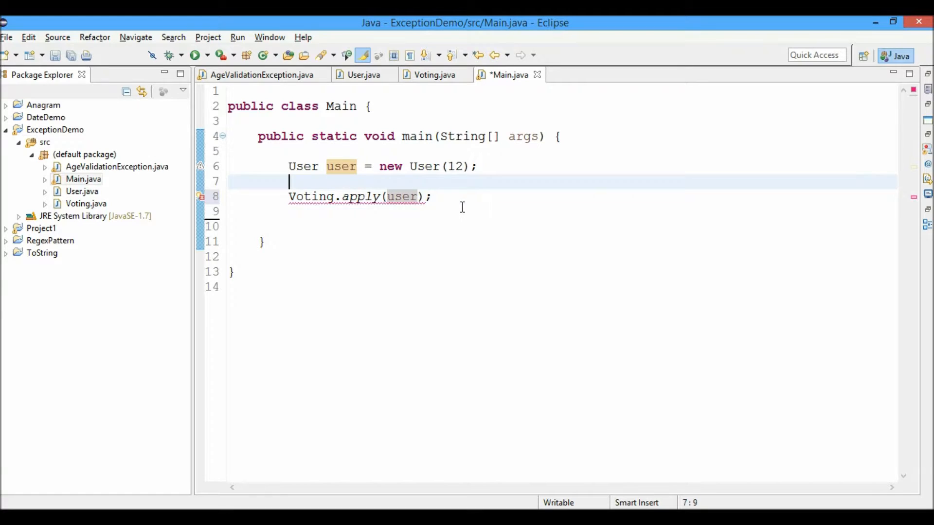
Wrap Voting.apply(user) in try/catch(AgeValidationException e) printing e.getMessage(), then save Main
type("try")
type("cat")
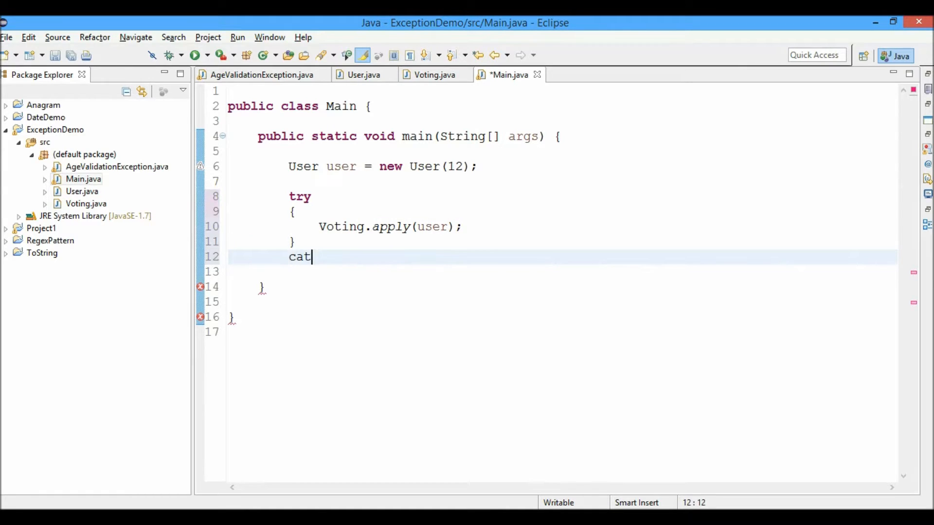
type("ch(")
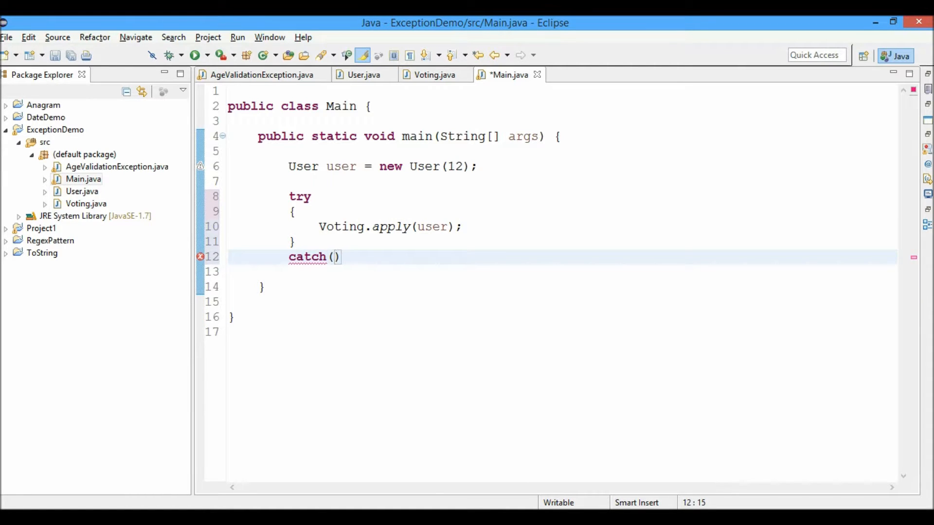
type("age")
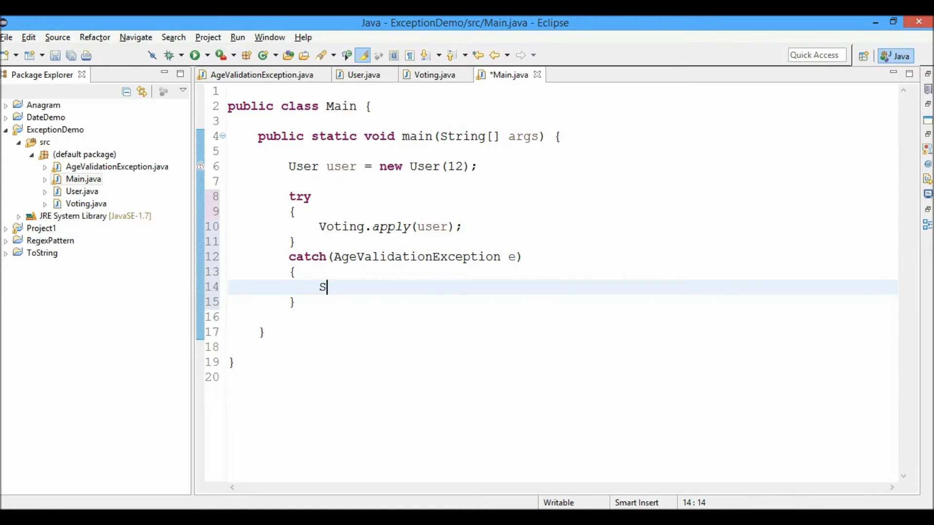
type("System.out.println();")
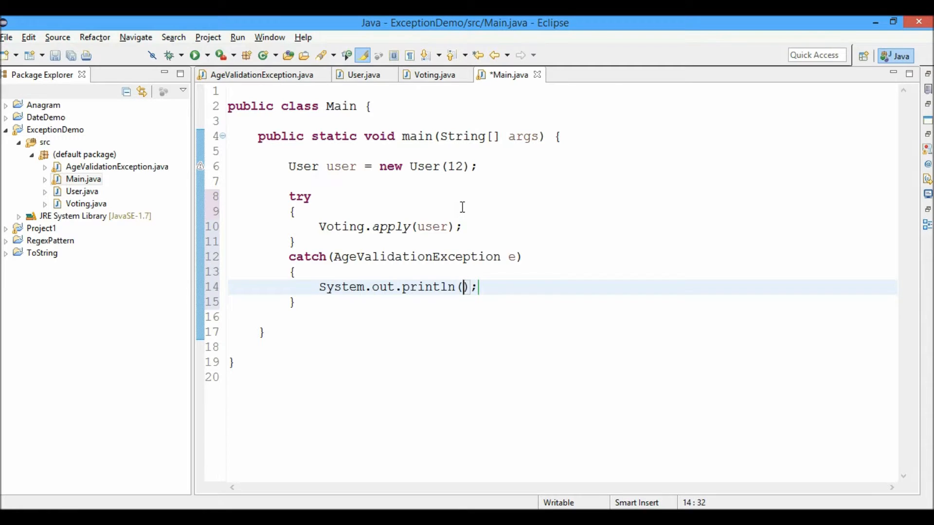
type("\"")
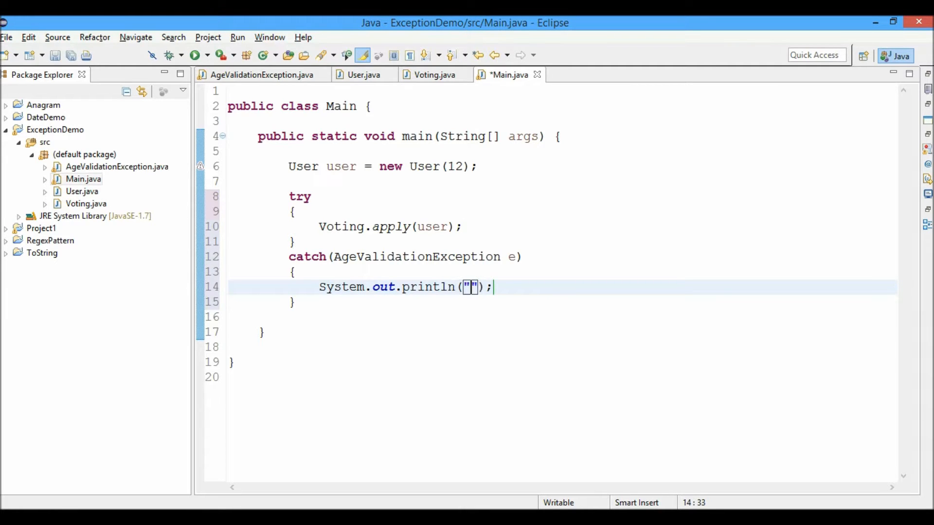
type("e.g")
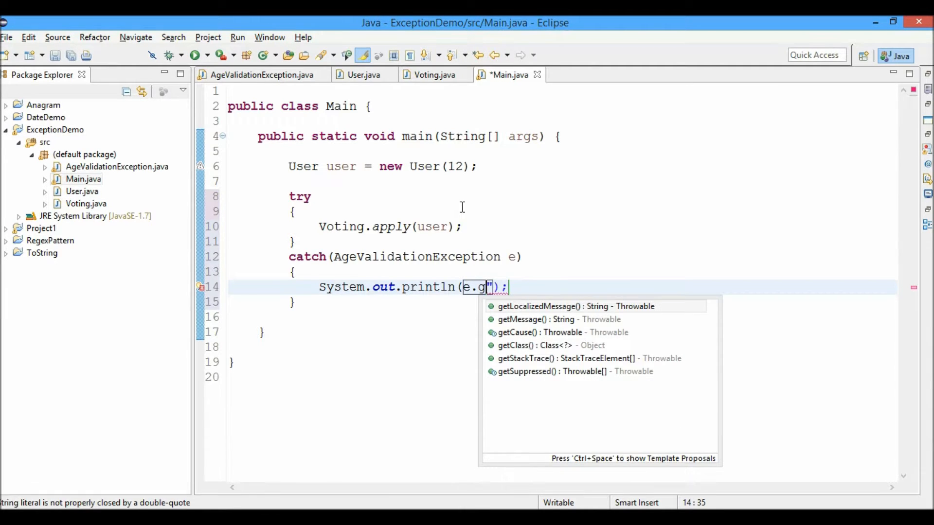
left_click(535, 319)
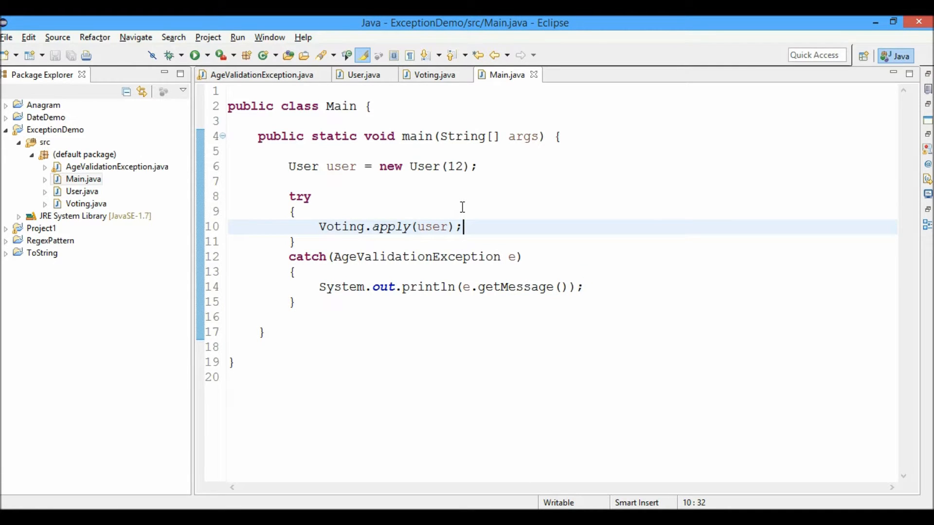
Run Main as a Java application, then rerun it with the user age changed to 21
right_click(390, 226)
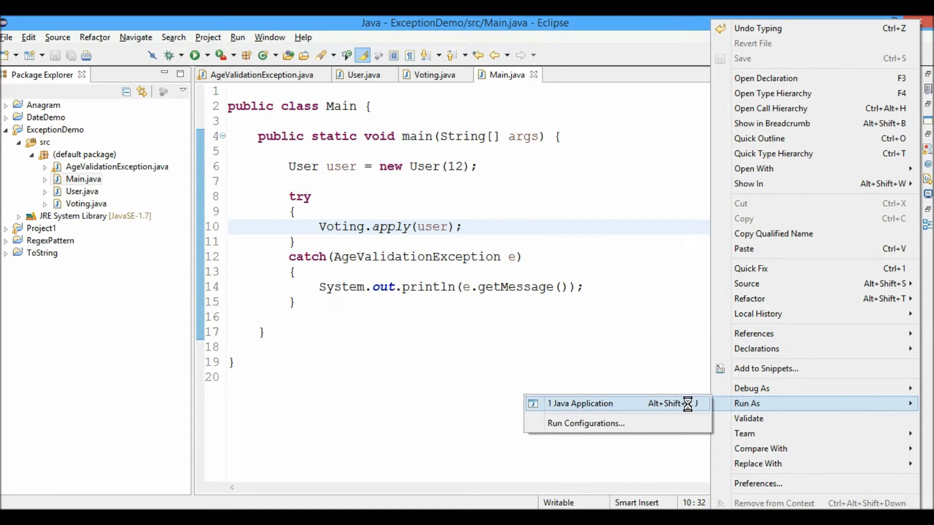
left_click(579, 403)
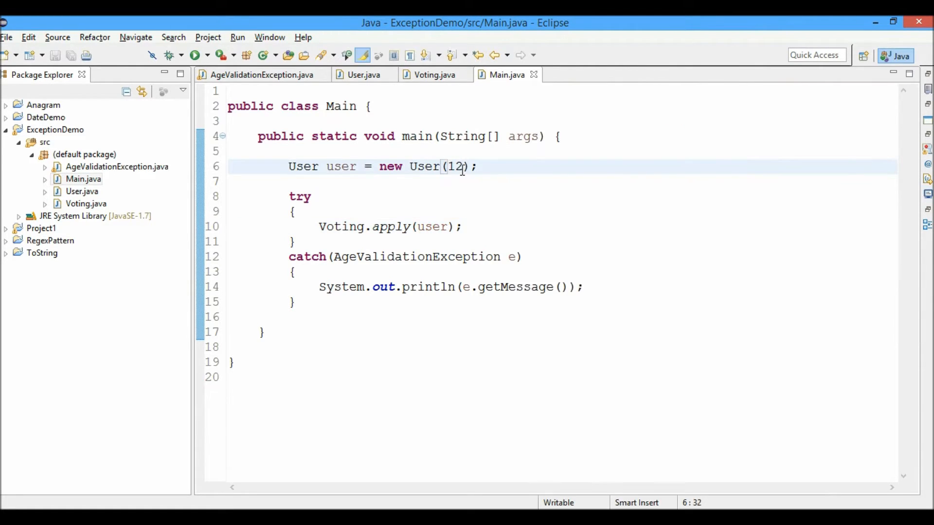
type("21")
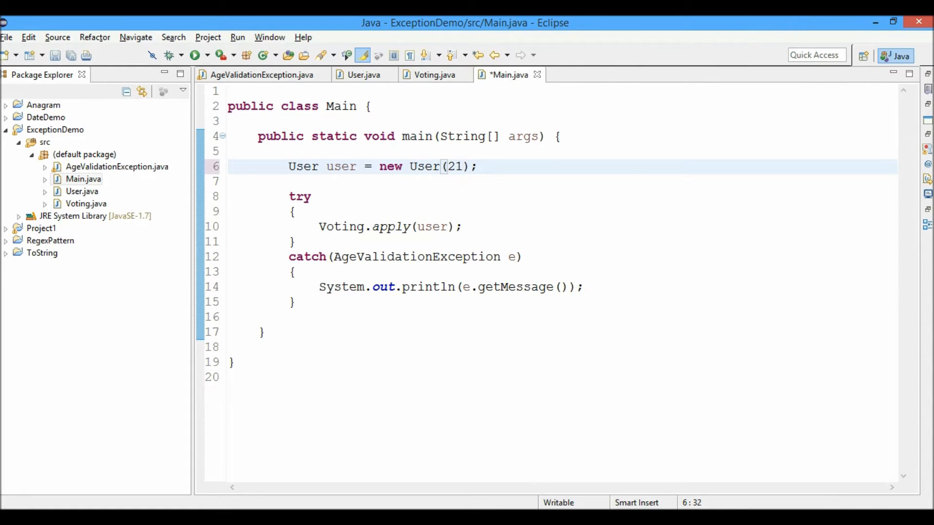
key("ctrl+s")
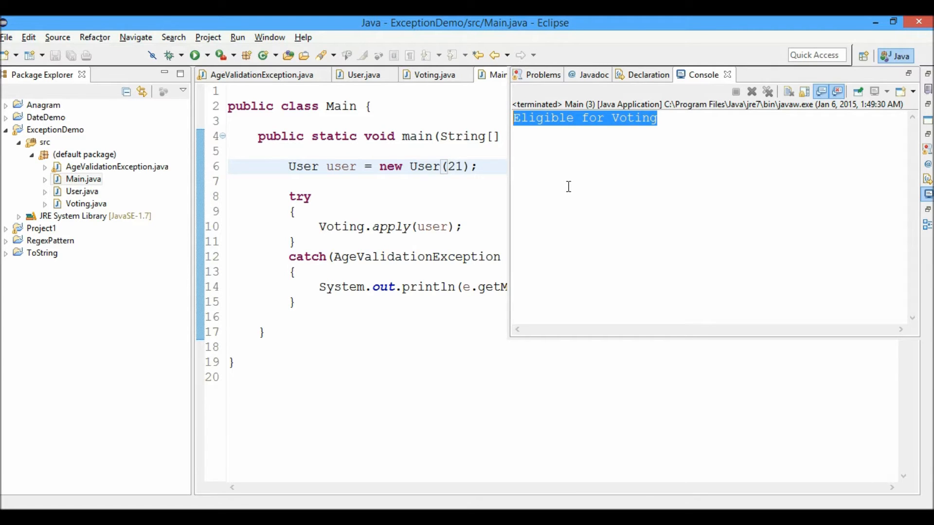
left_click(468, 180)
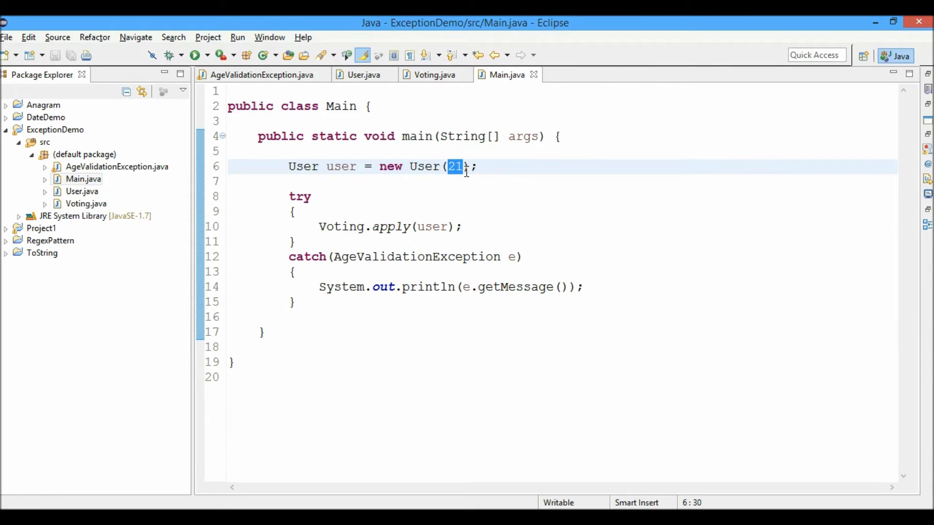
Change the age to 35, then save and relaunch Main
type("3")
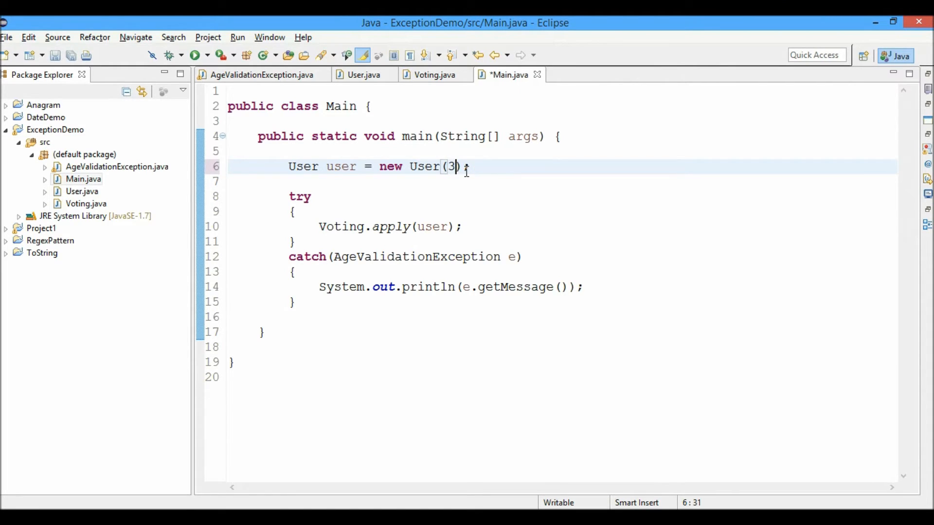
type("5")
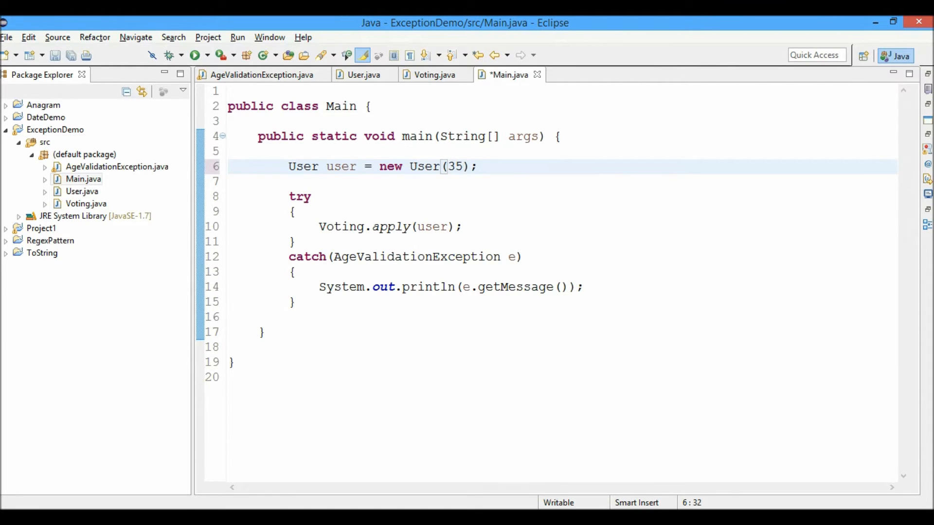
left_click(195, 55)
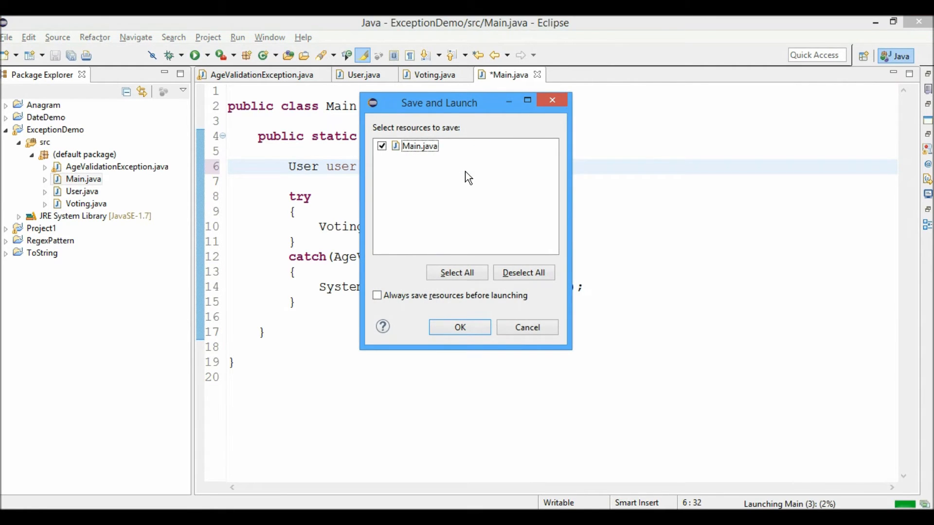
left_click(458, 326)
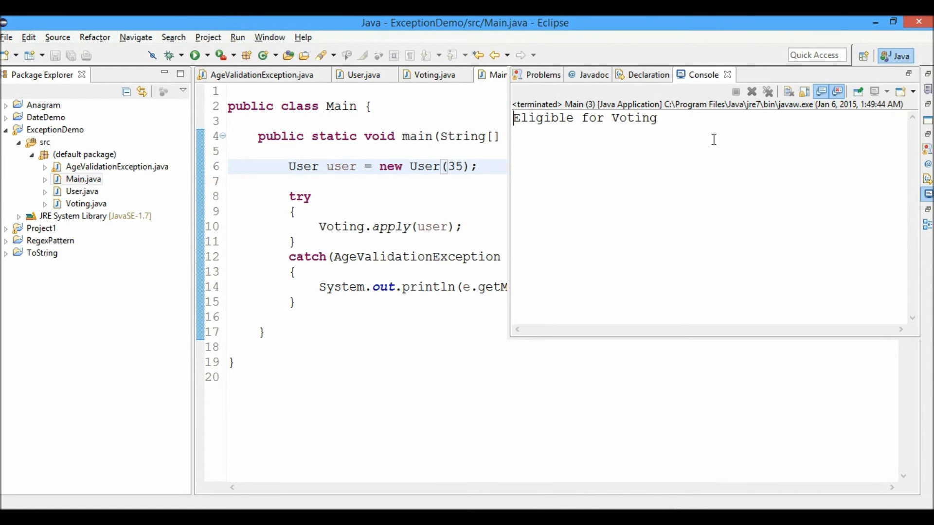
left_click(421, 196)
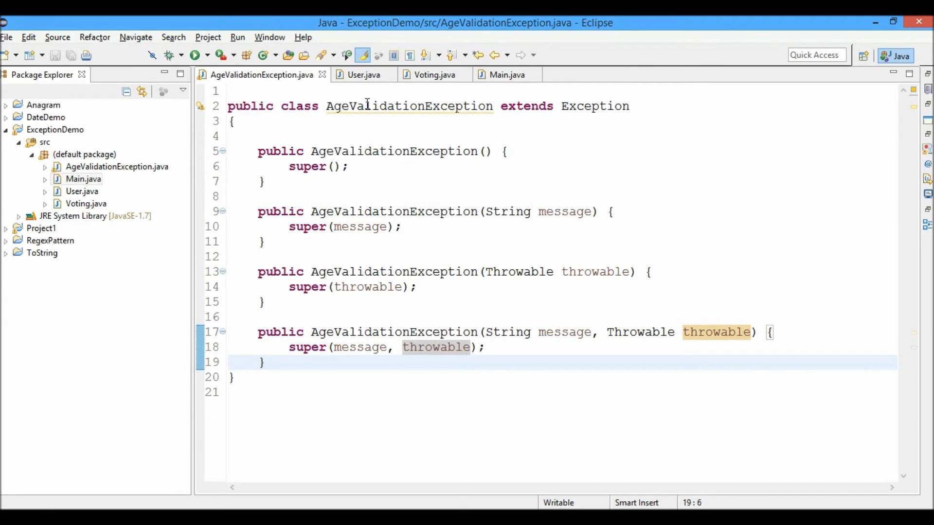
Switch to Voting.java and focus the throw new AgeValidationException(message) line
left_click(434, 74)
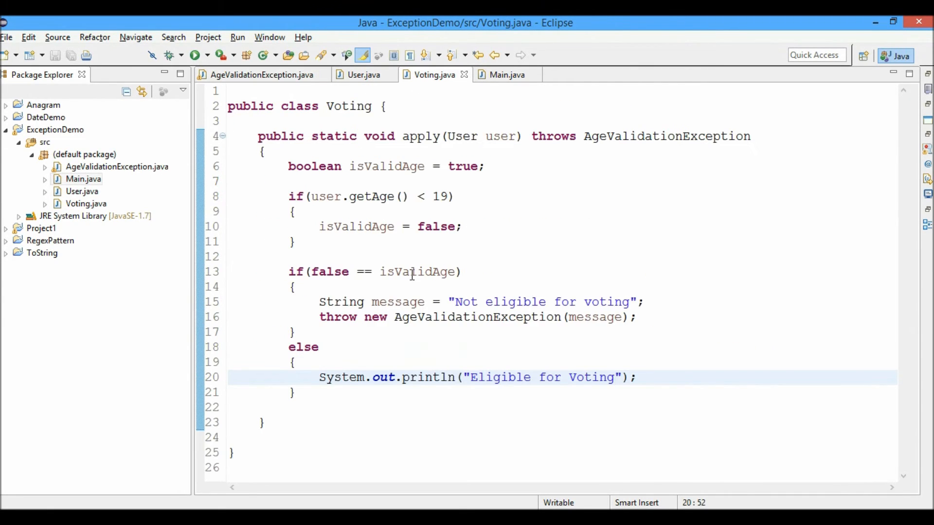
left_click_drag(319, 317, 426, 316)
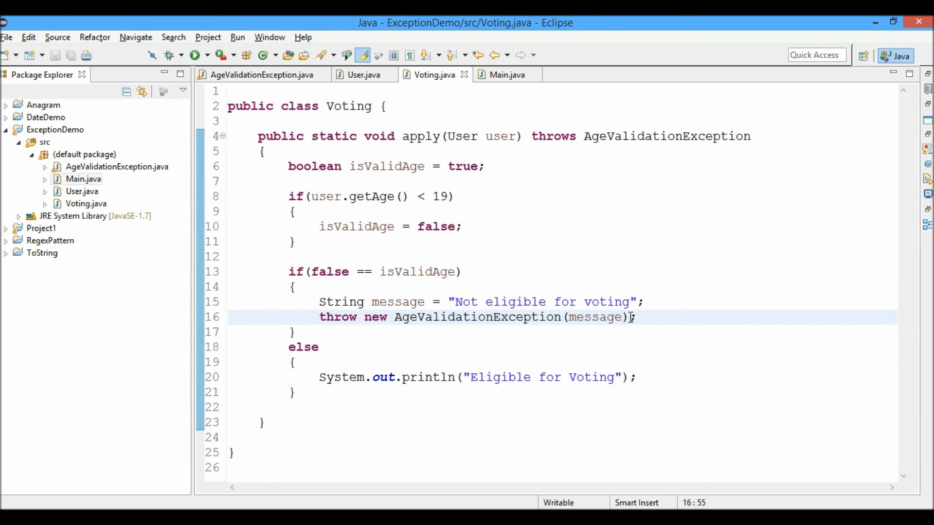
left_click(637, 317)
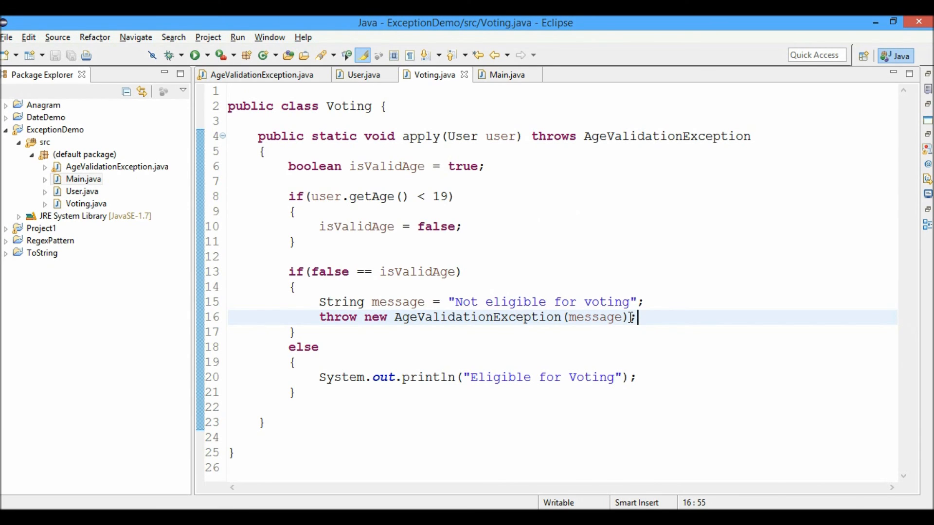